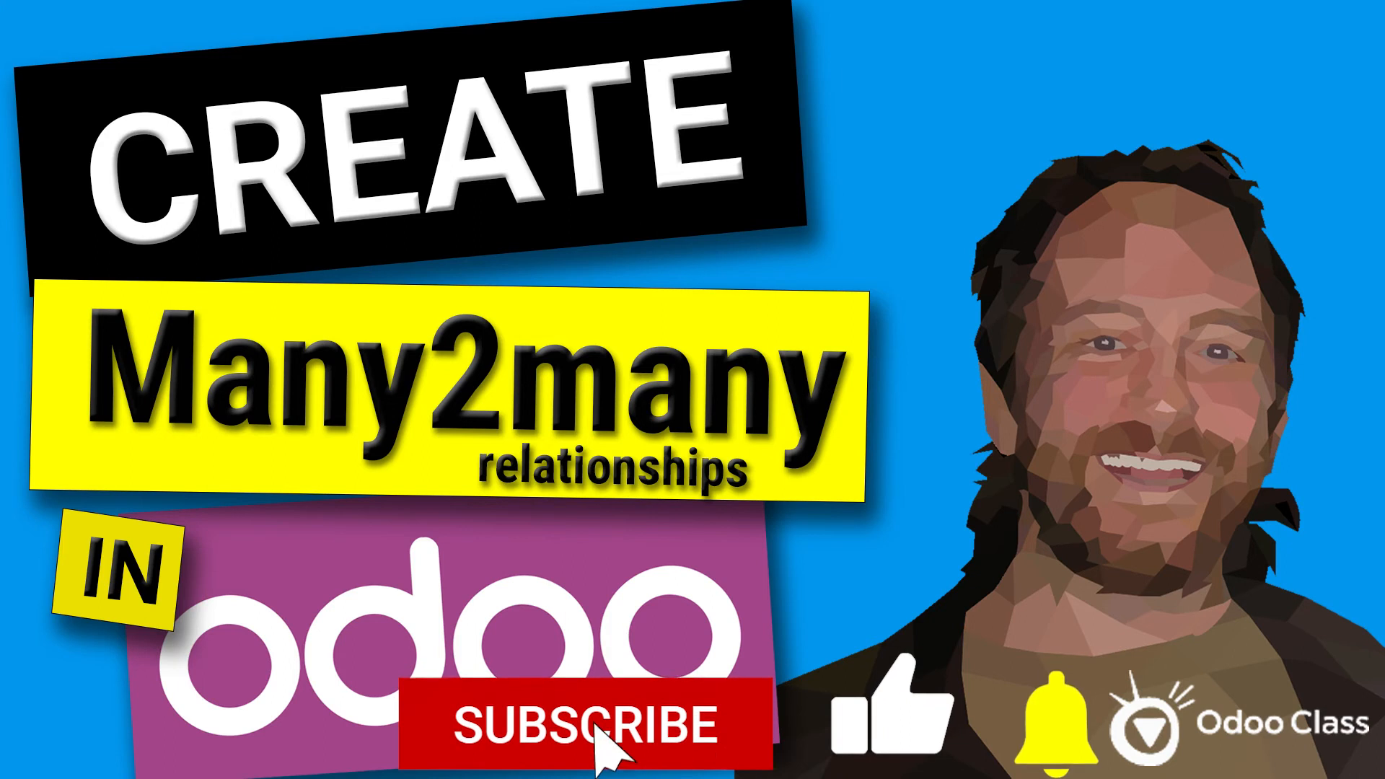
Edit sales order S00007 and pick Marc Demo as the Order Inspector.
click(578, 720)
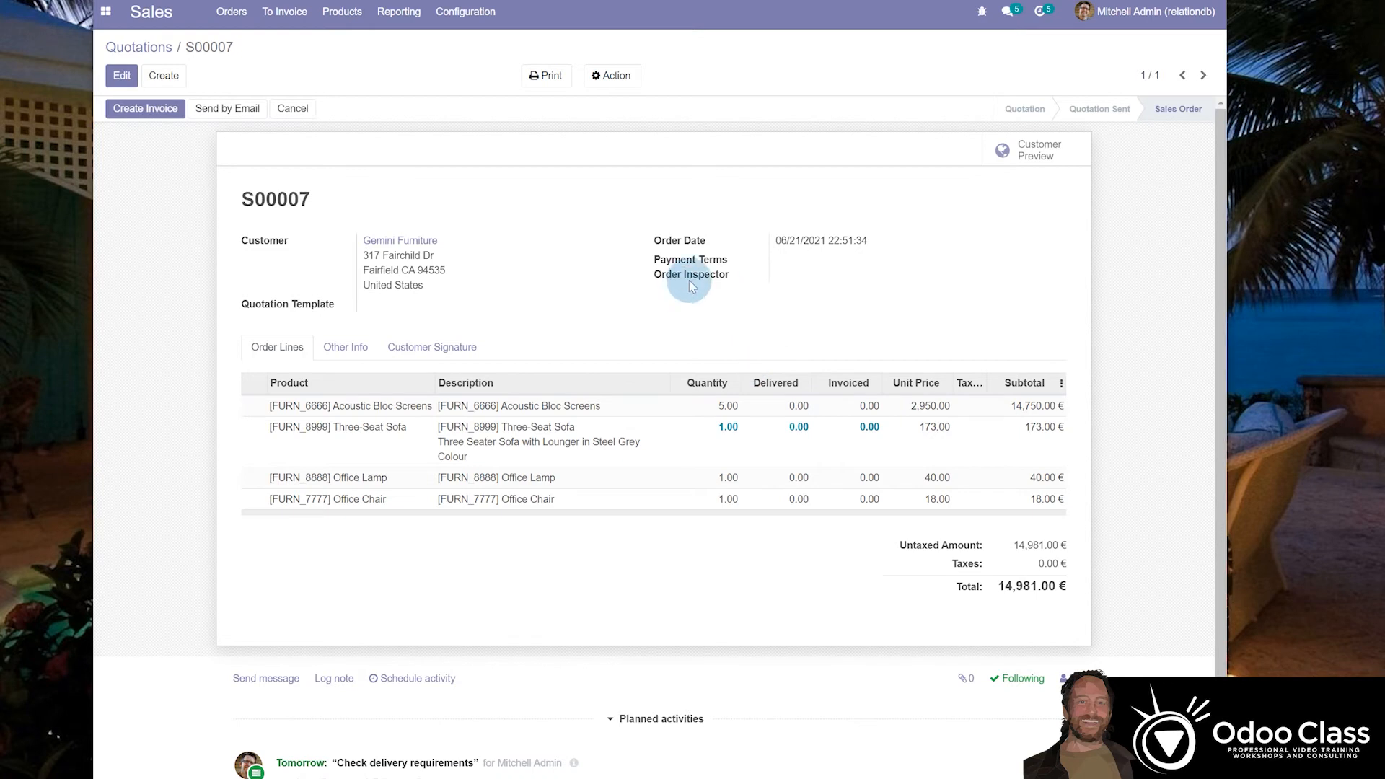
mouse_move(691, 274)
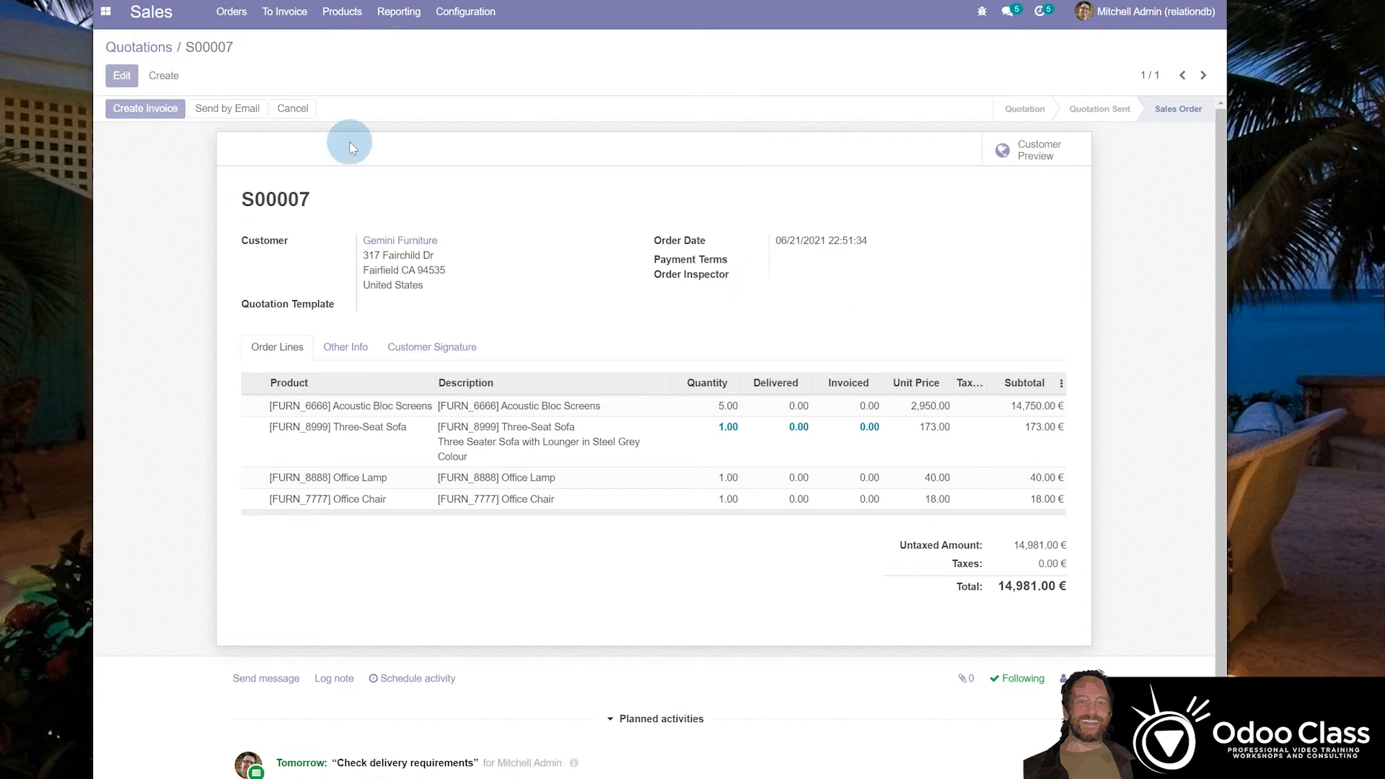
click(904, 284)
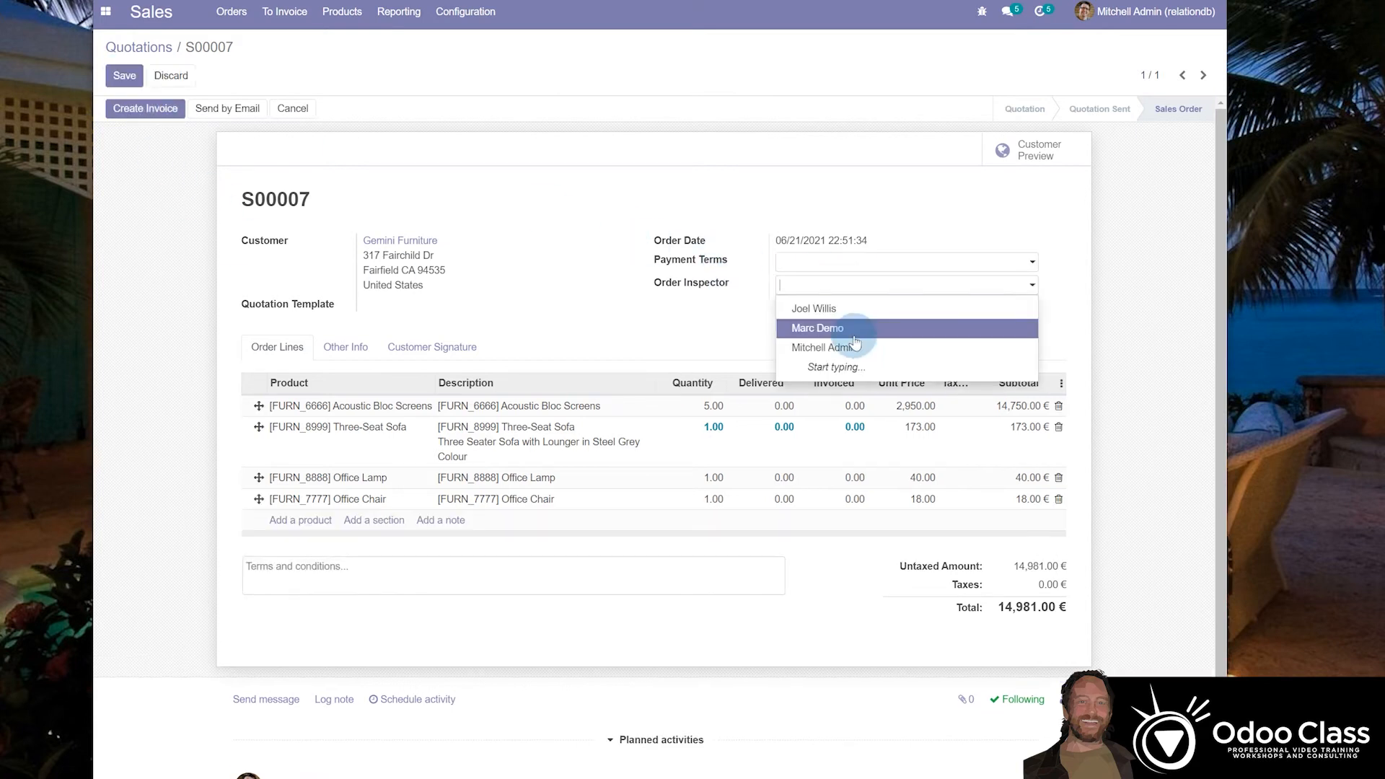
click(817, 328)
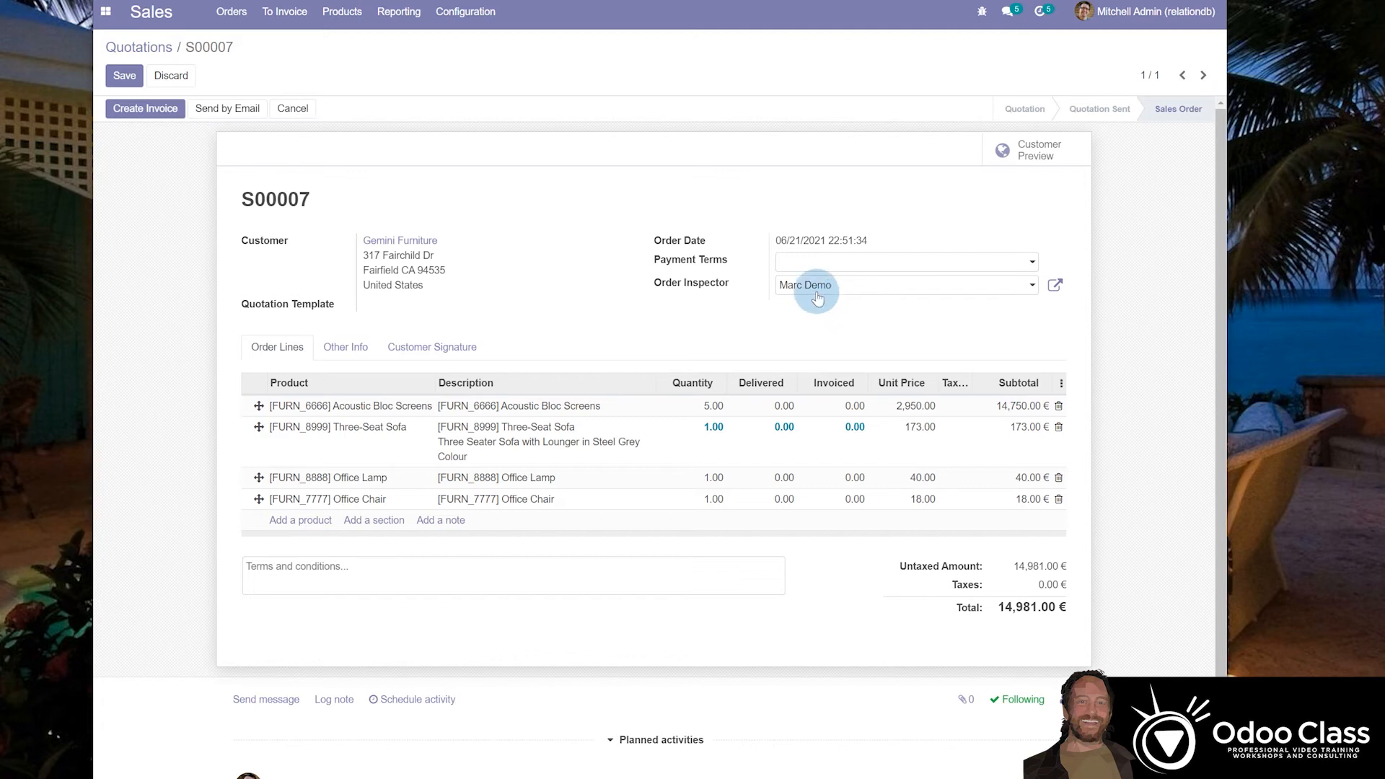
click(903, 284)
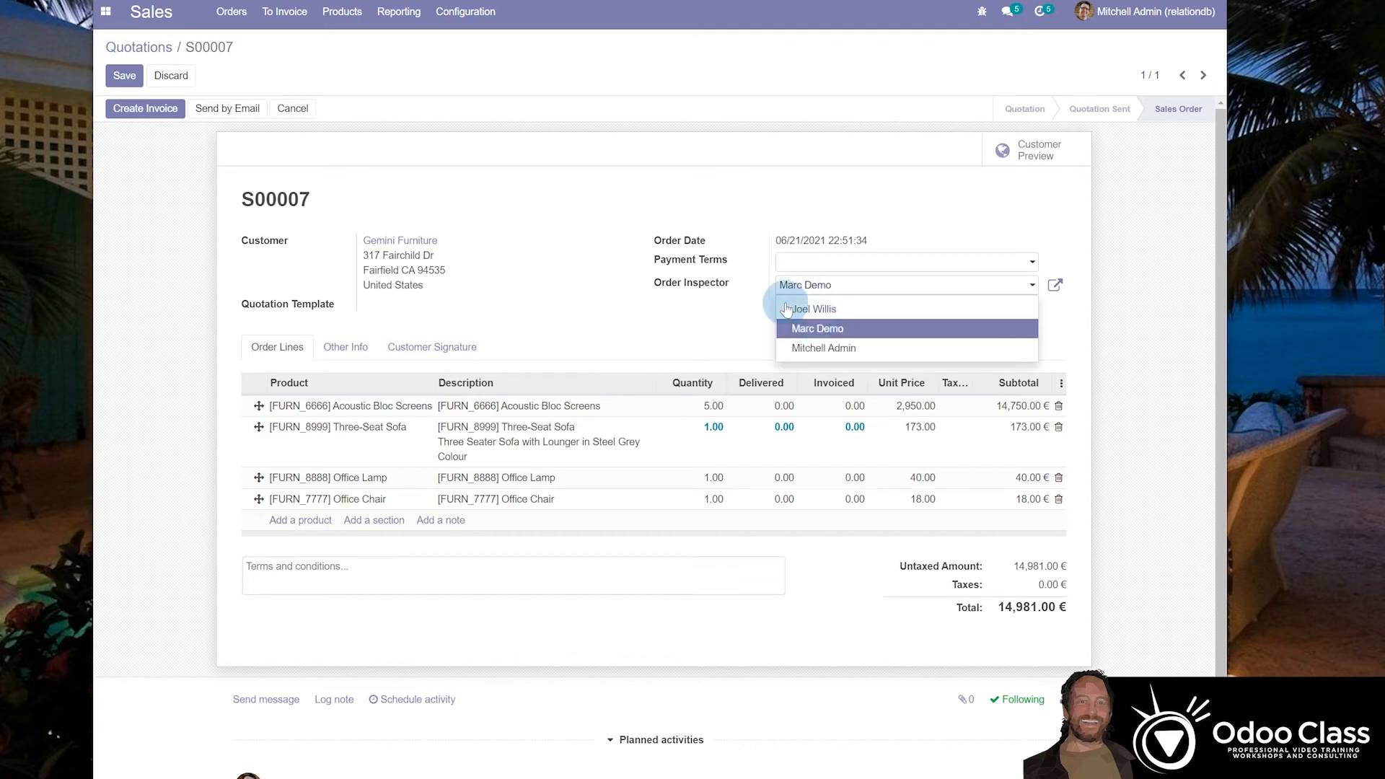
mouse_move(796, 347)
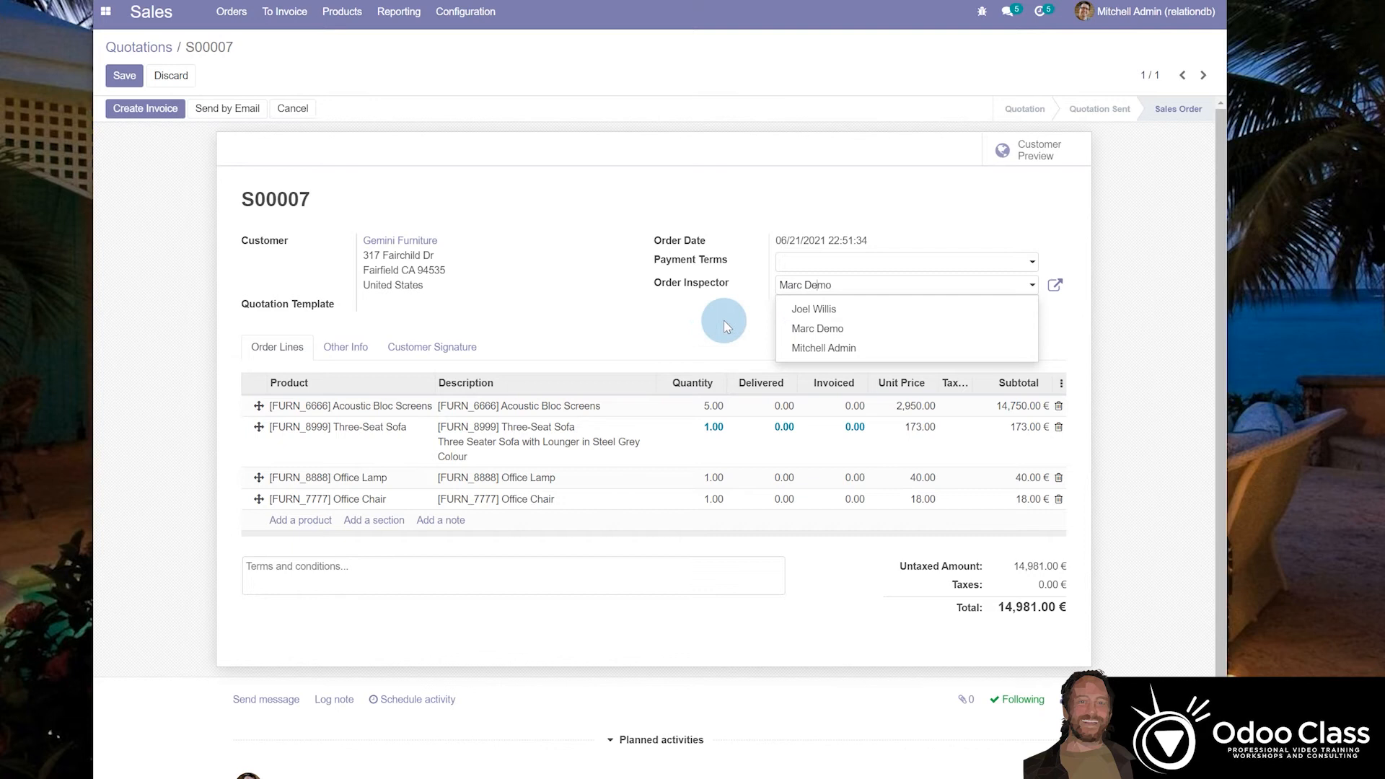
mouse_move(711, 296)
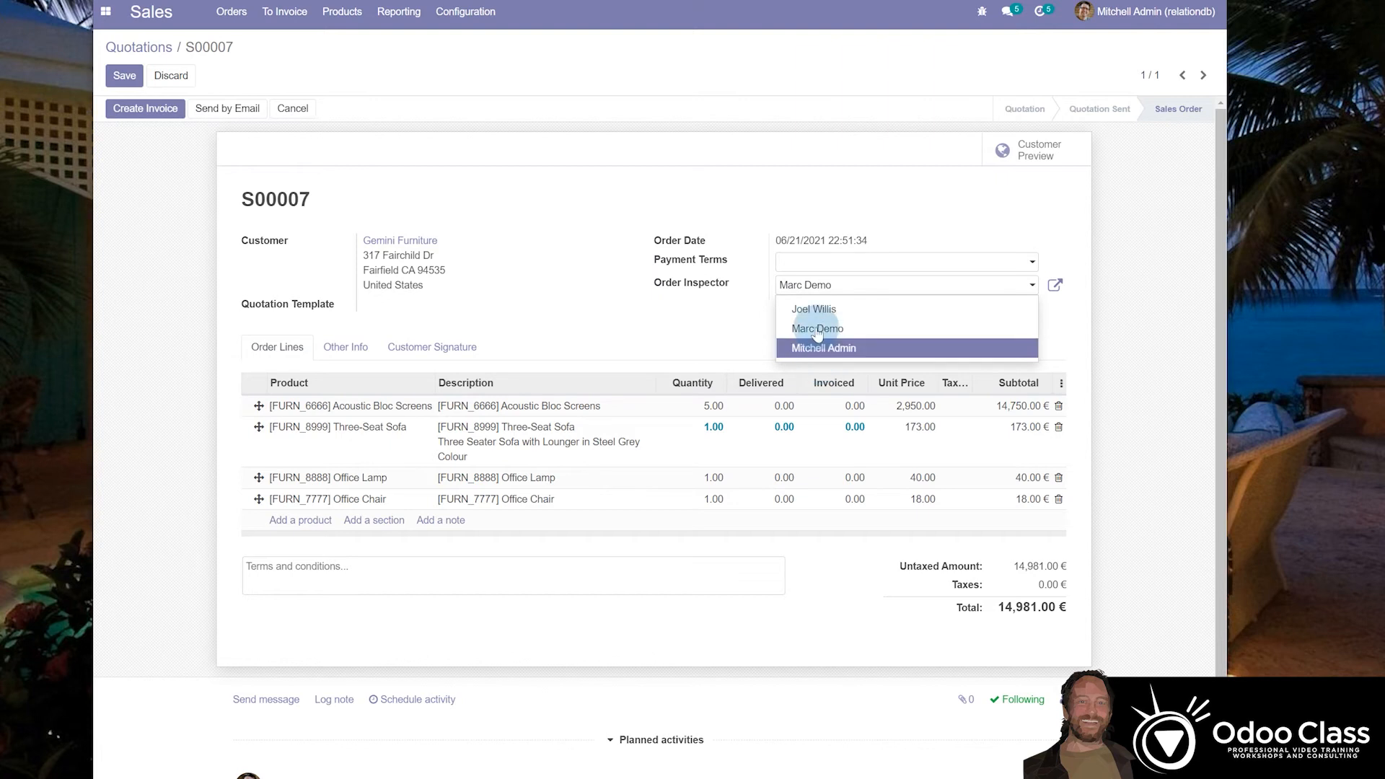
Change the Order Inspector to Joel Willis, leaving the order unsaved.
click(812, 309)
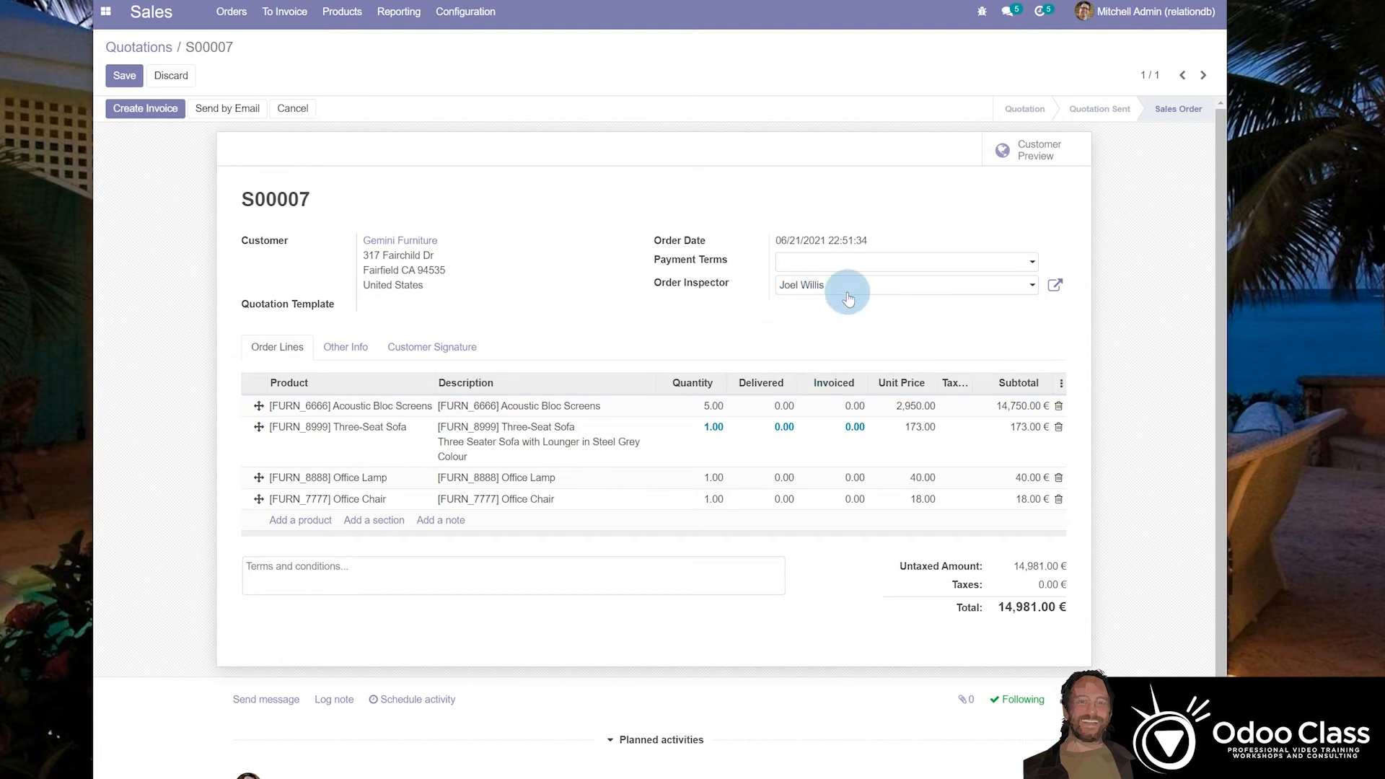
mouse_move(875, 300)
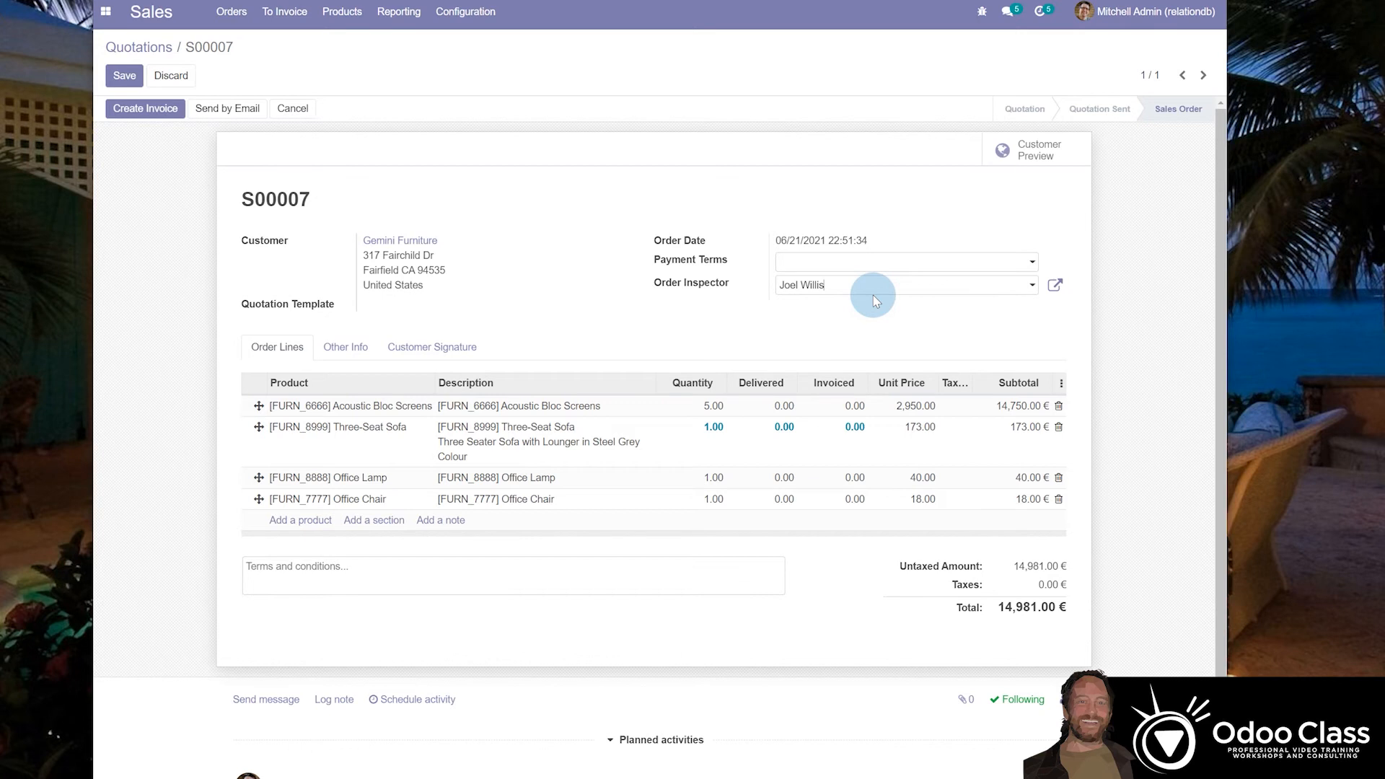
click(904, 284)
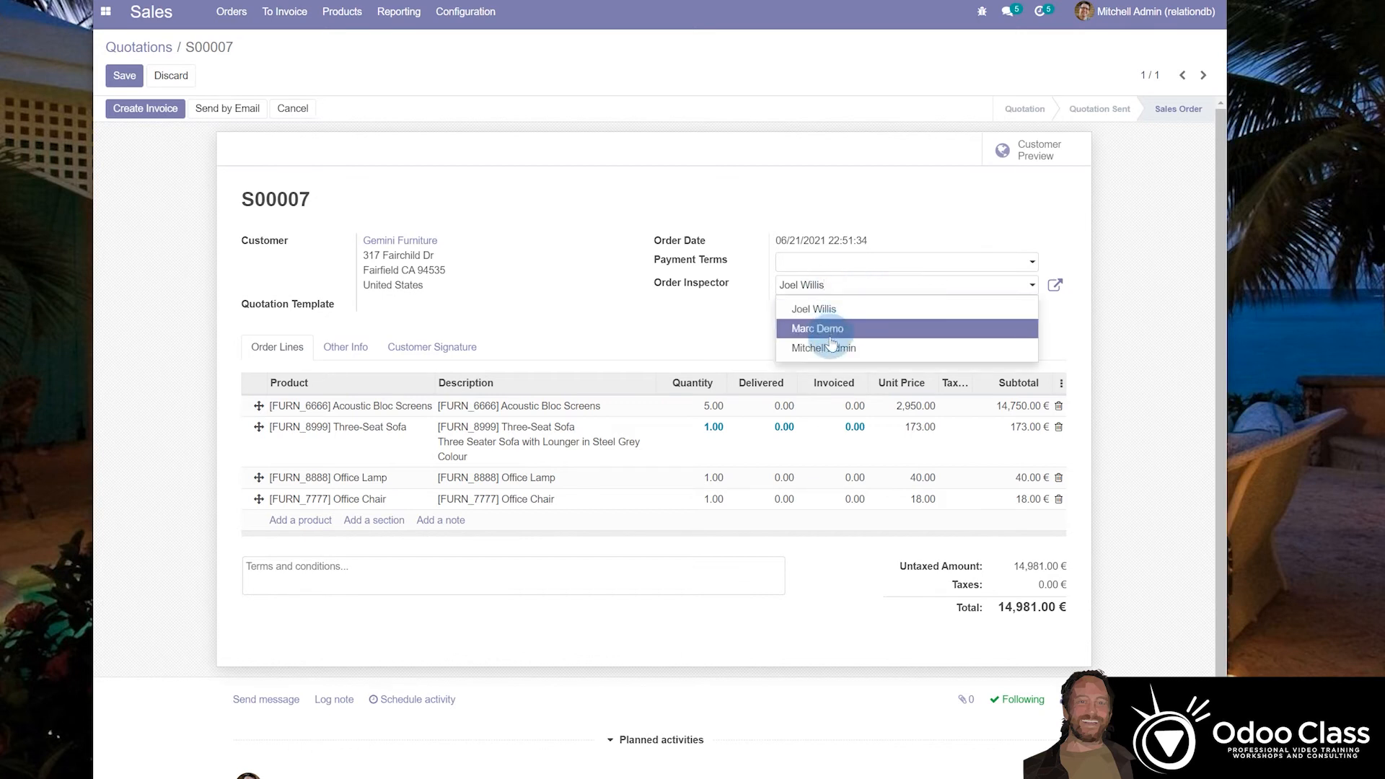
mouse_move(812, 309)
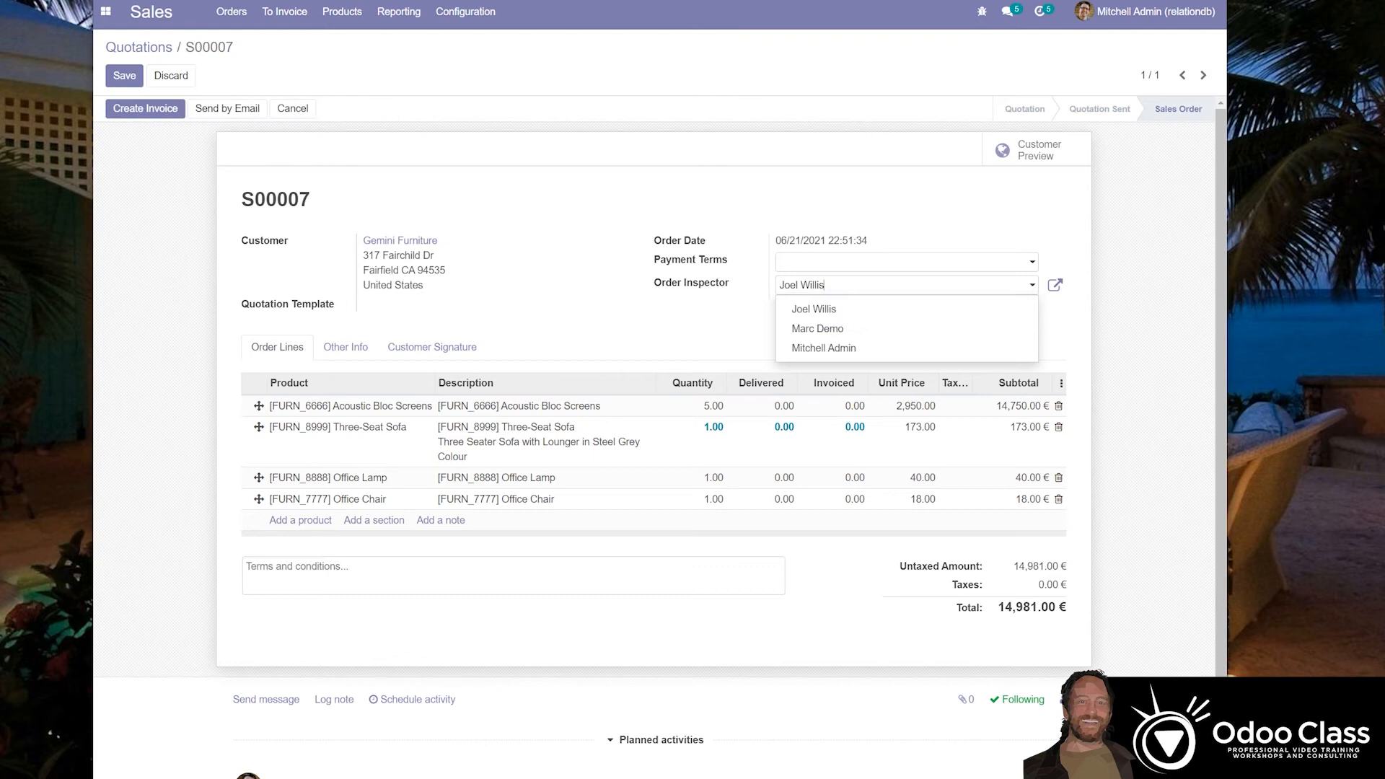
click(812, 309)
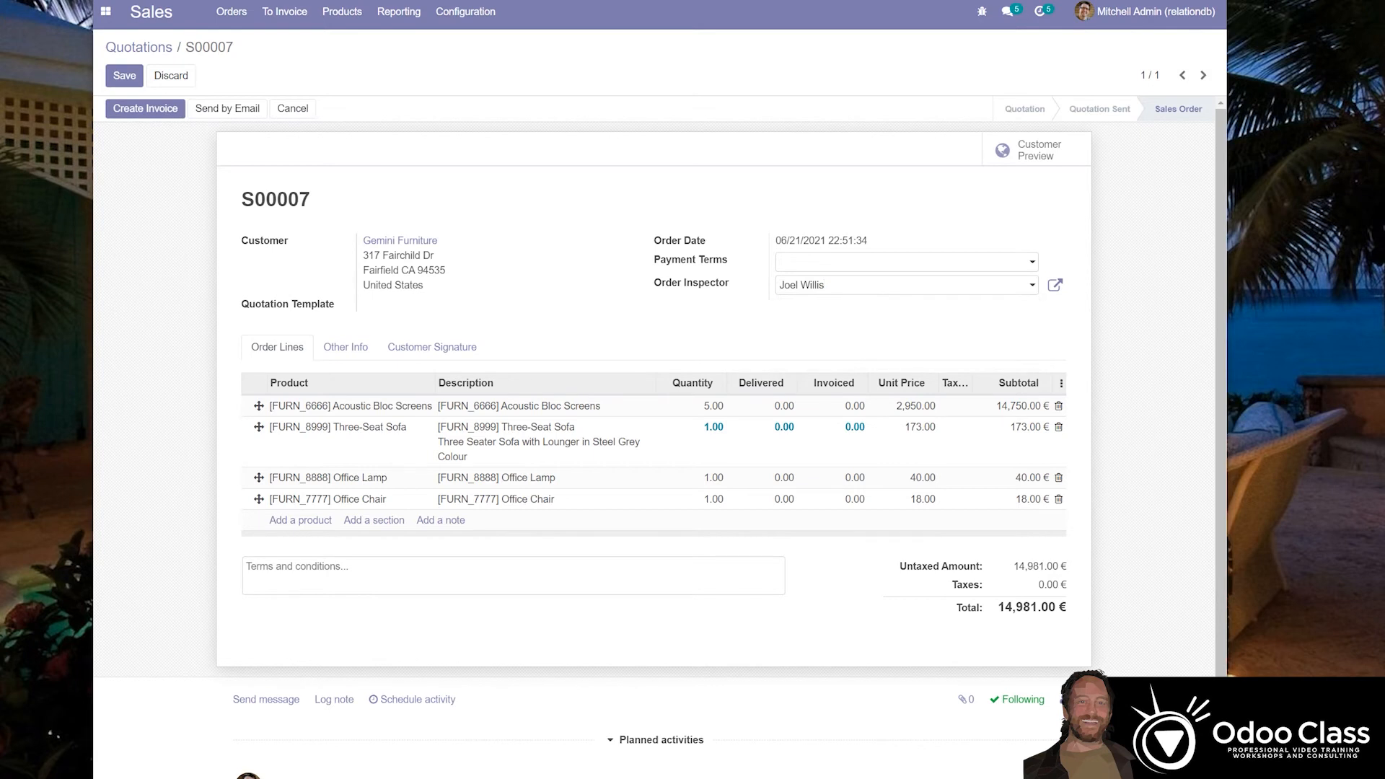
click(803, 305)
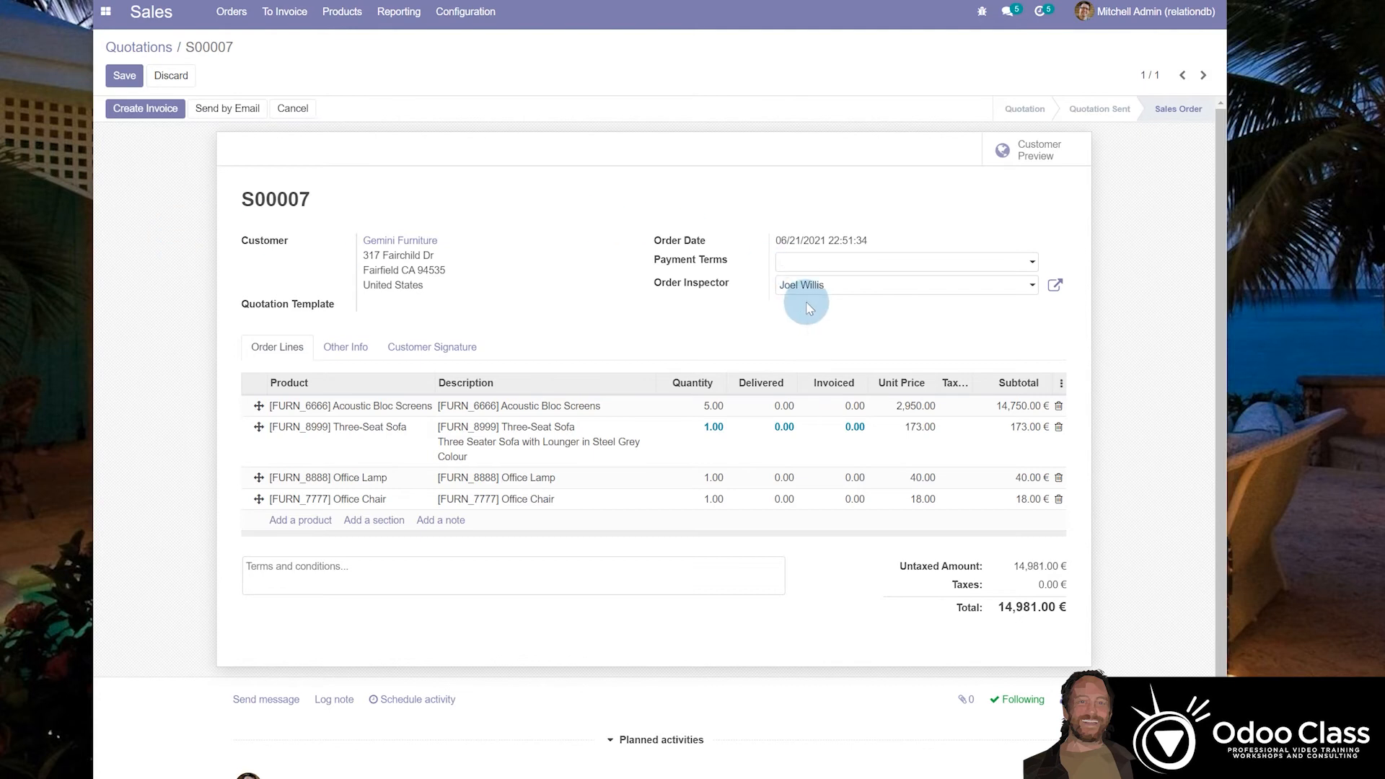
mouse_move(816, 246)
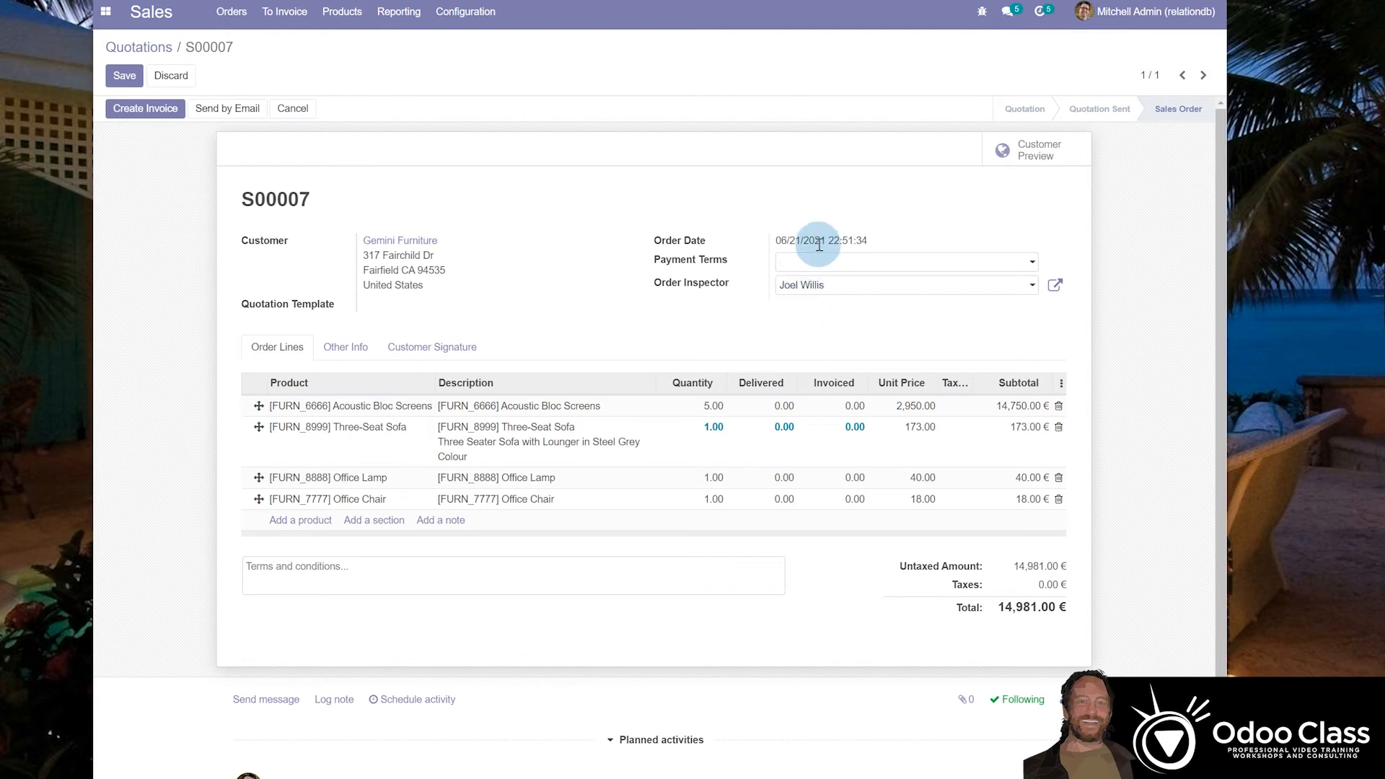
mouse_move(798, 220)
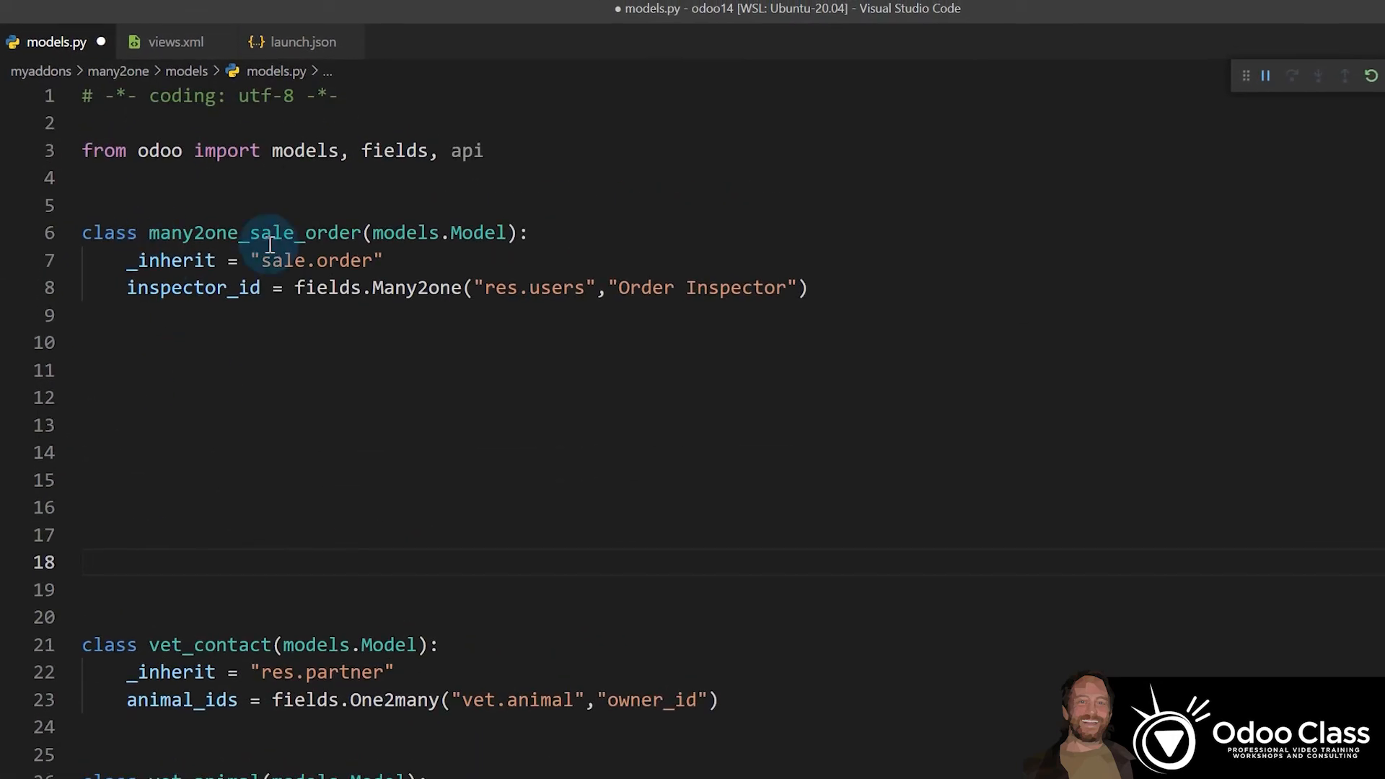
mouse_move(175, 299)
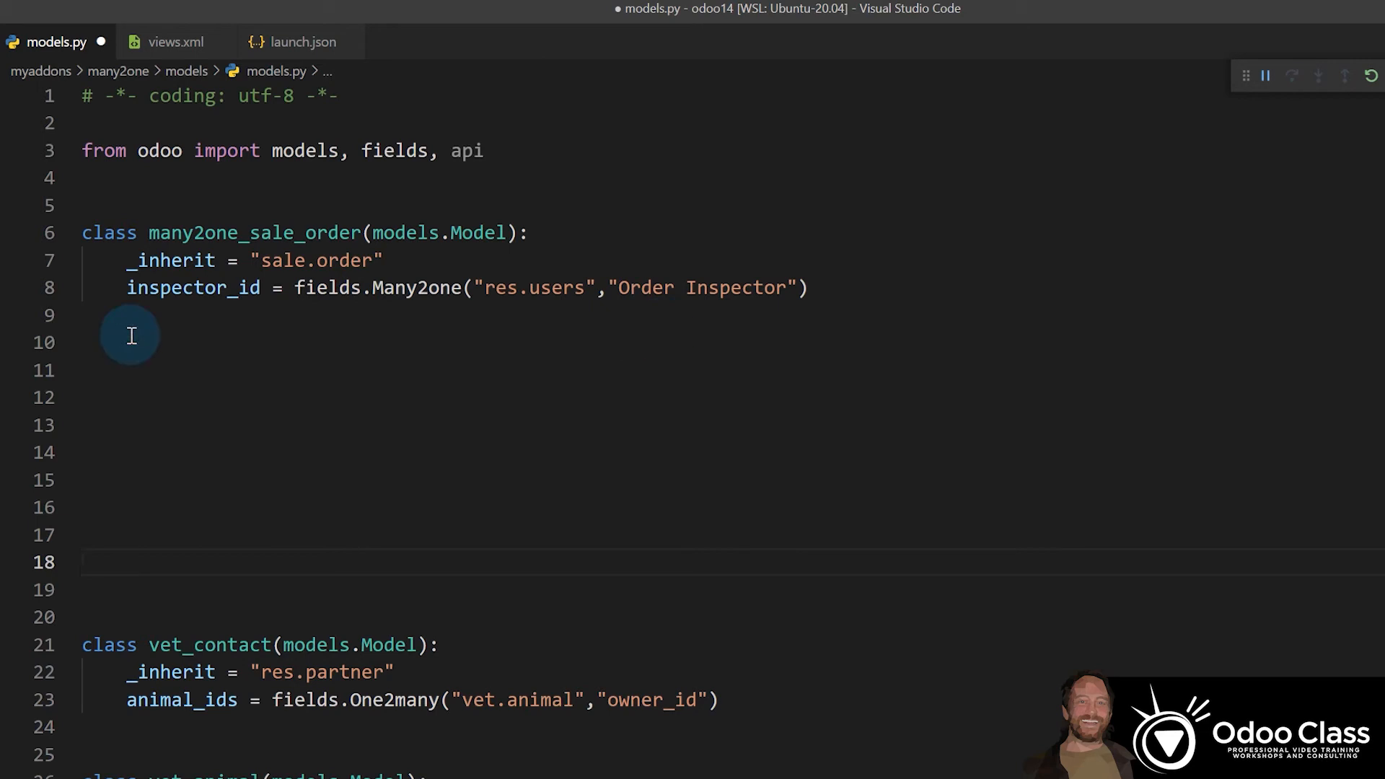
mouse_move(433, 287)
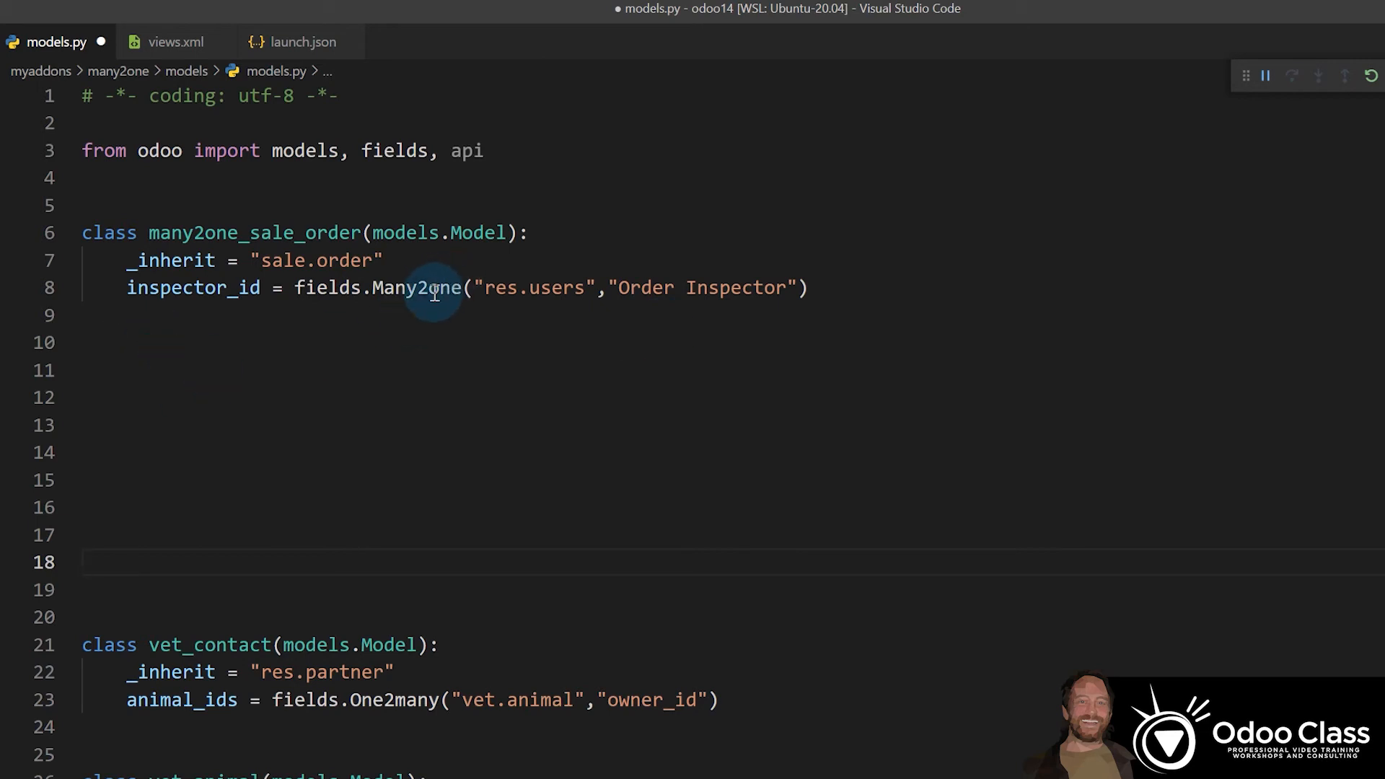
Redefine the inspector field as fields.Many2many("res.users") named inspector_ids in models.py.
double_click(419, 287)
text(many)
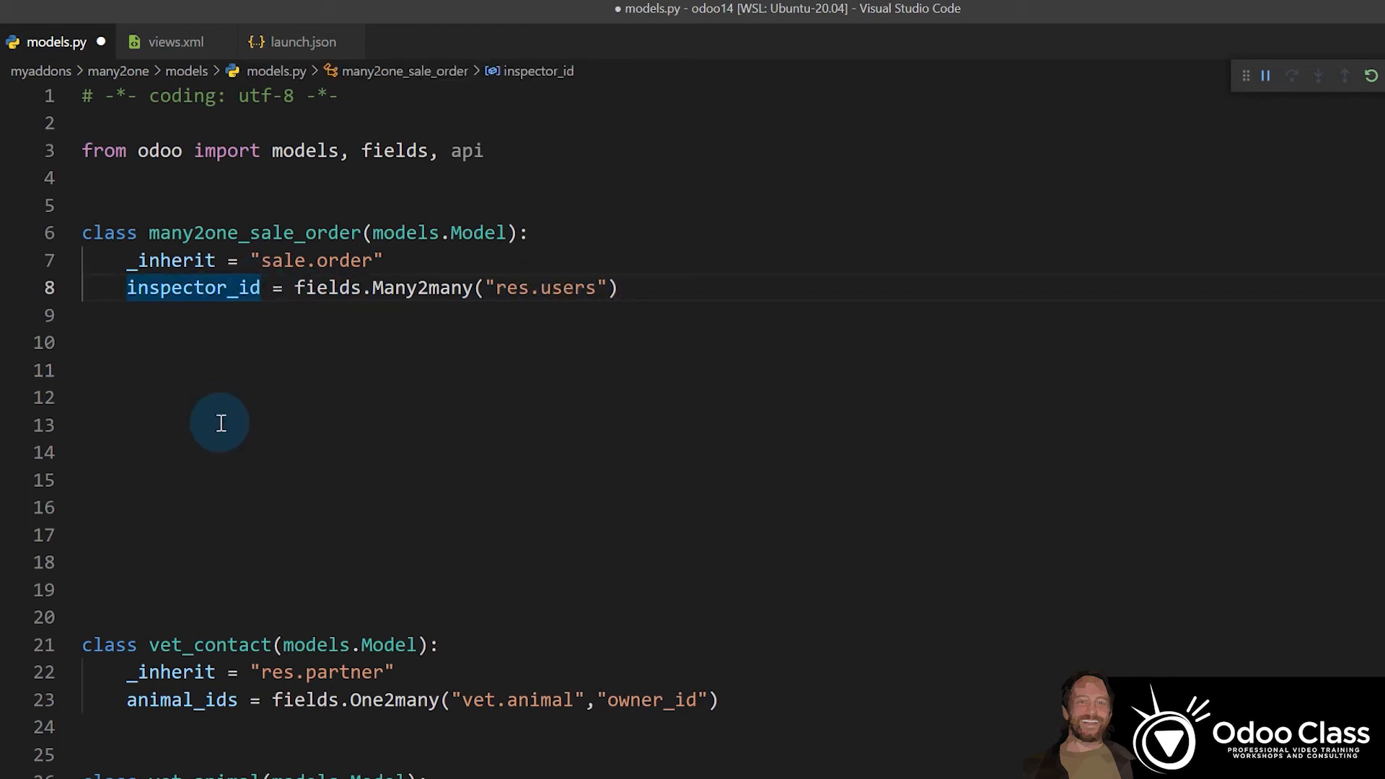
text(s)
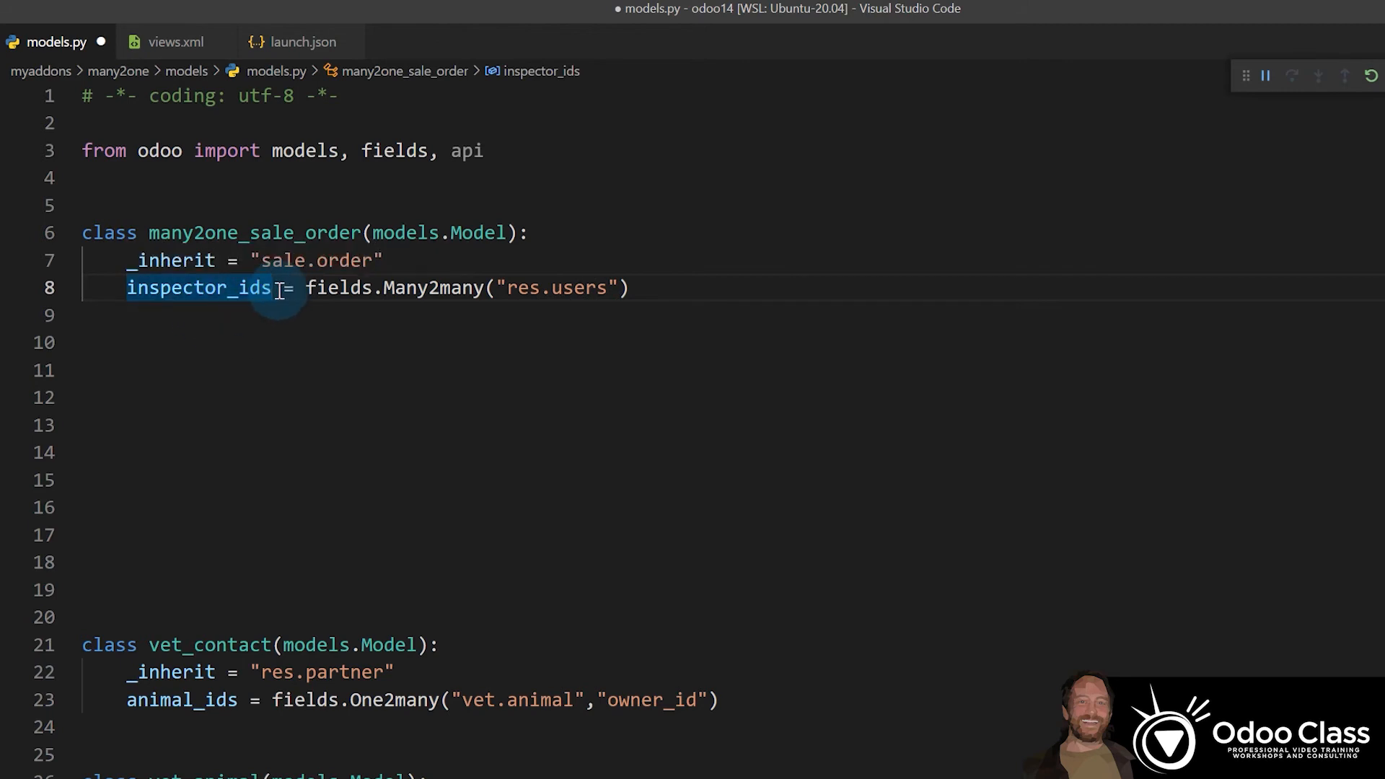
double_click(199, 287)
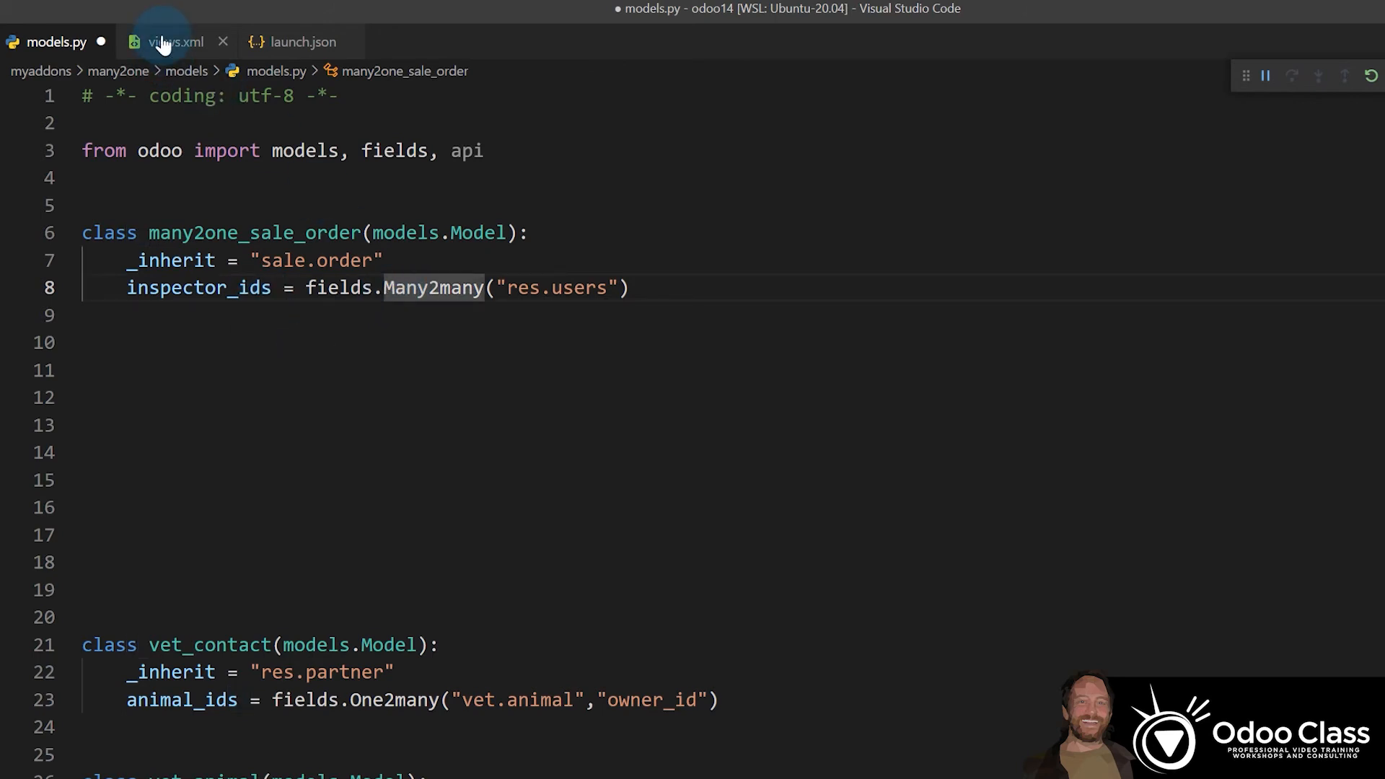
Save views.xml with the sale order form referencing the renamed inspector_ids field.
click(169, 41)
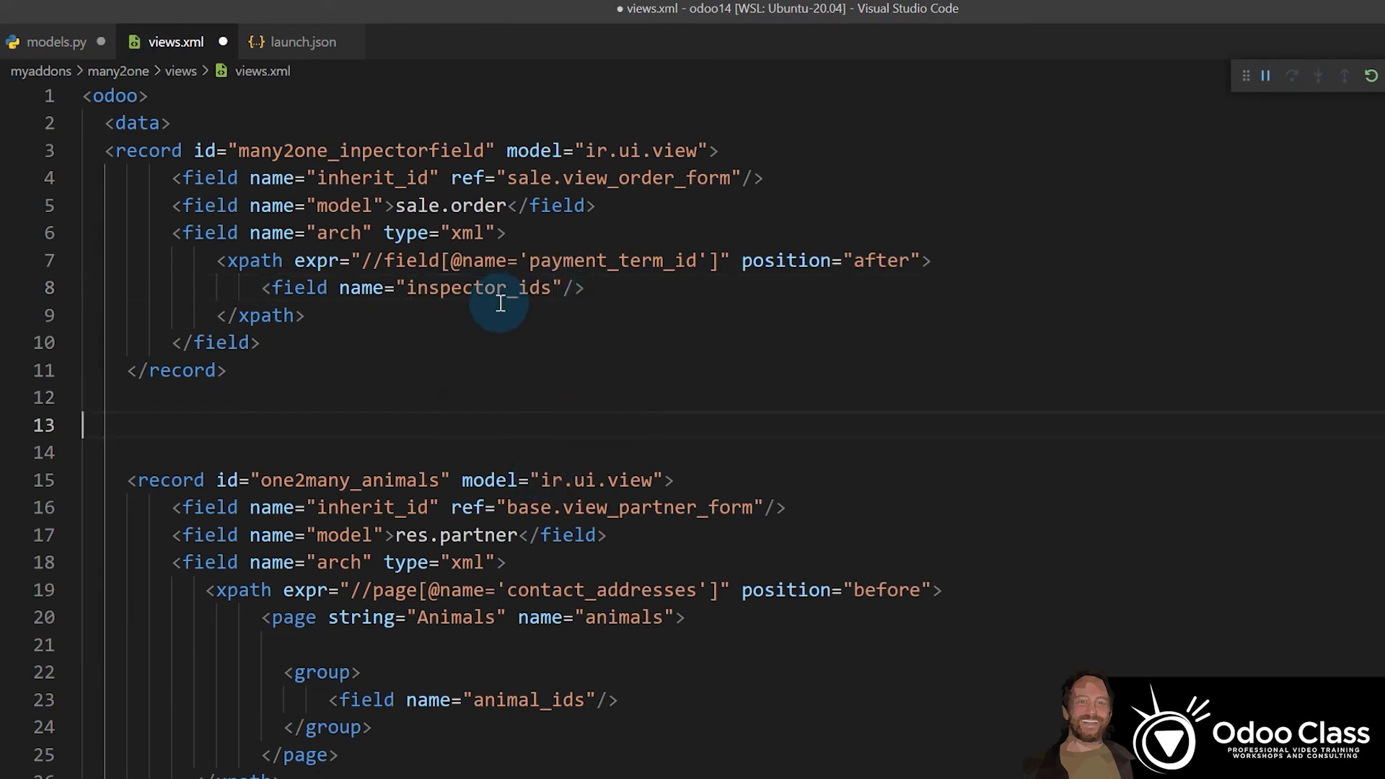
key(ctrl+s)
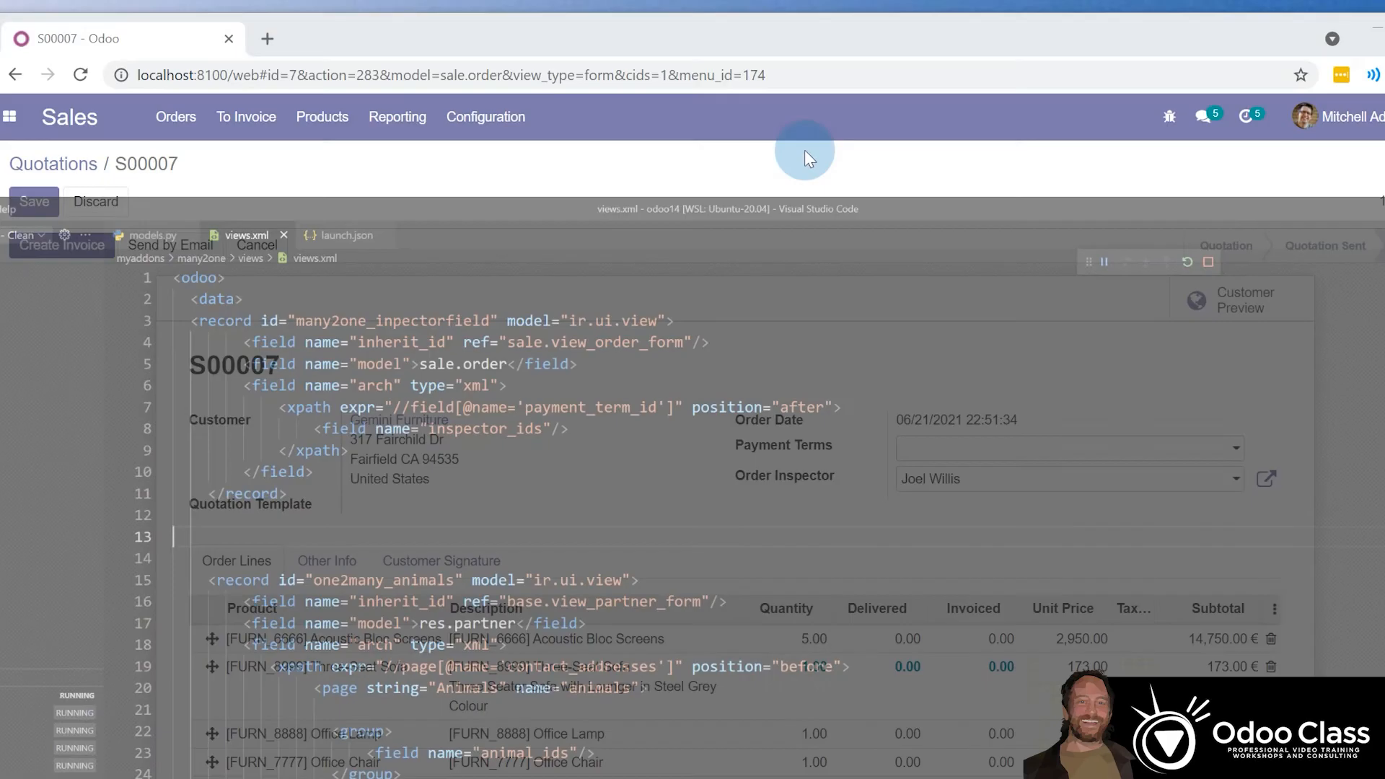
Reload S00007, edit it and clear the existing inspector line.
click(80, 52)
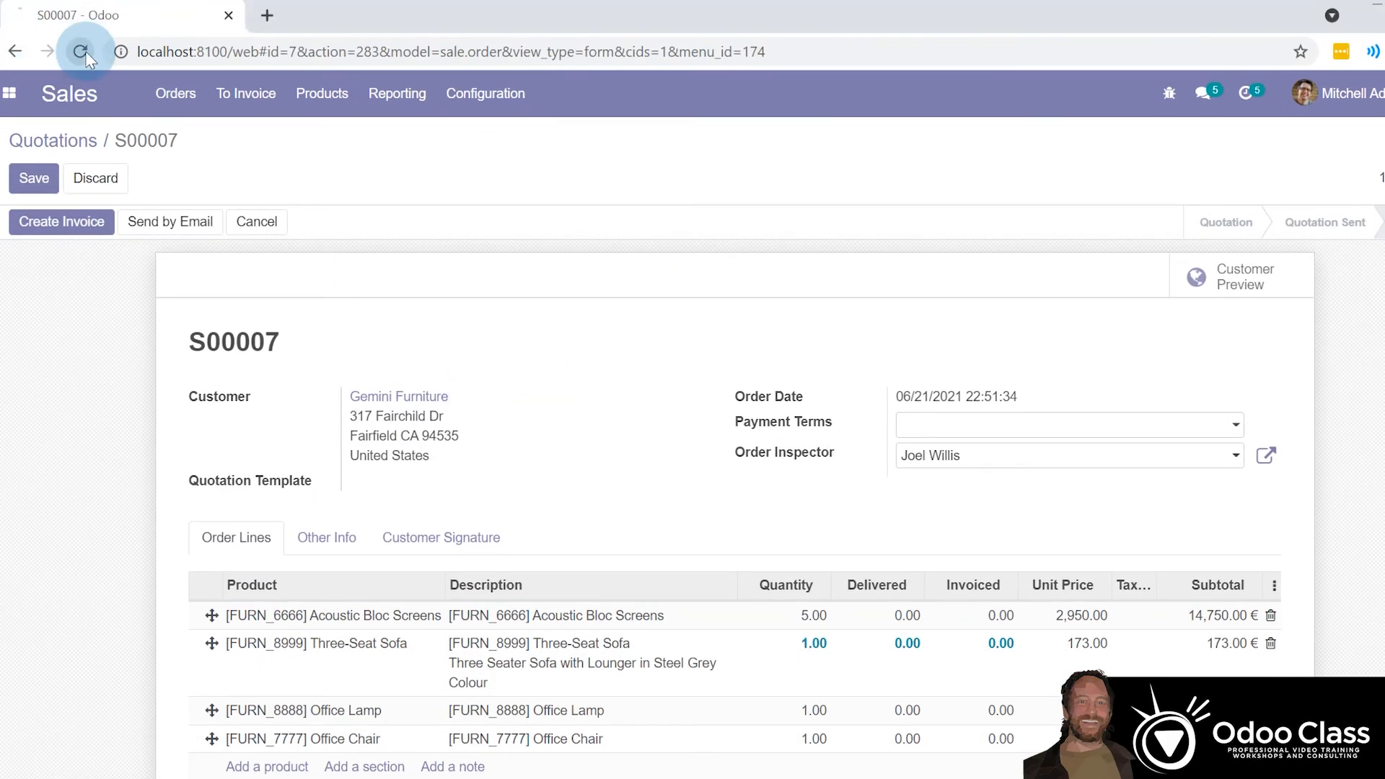
click(80, 52)
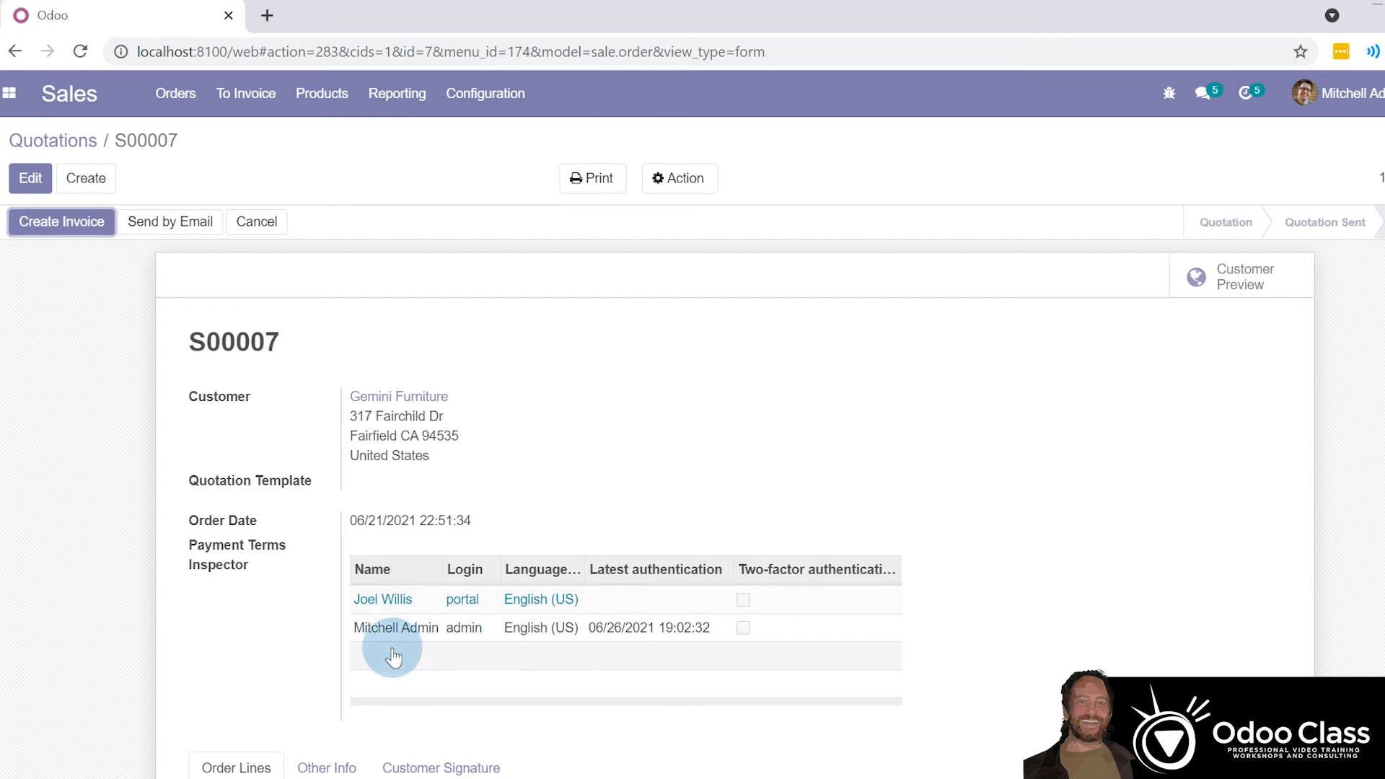
click(31, 178)
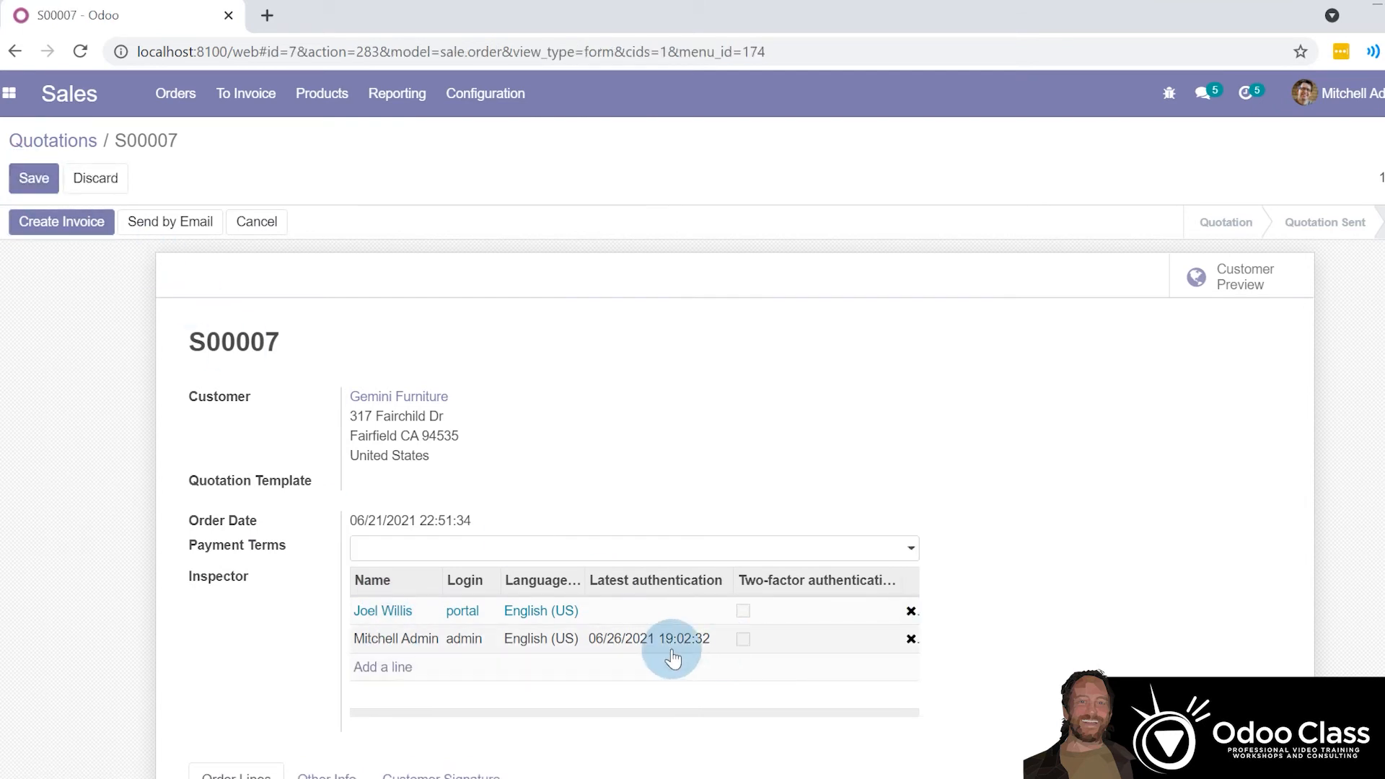
click(912, 638)
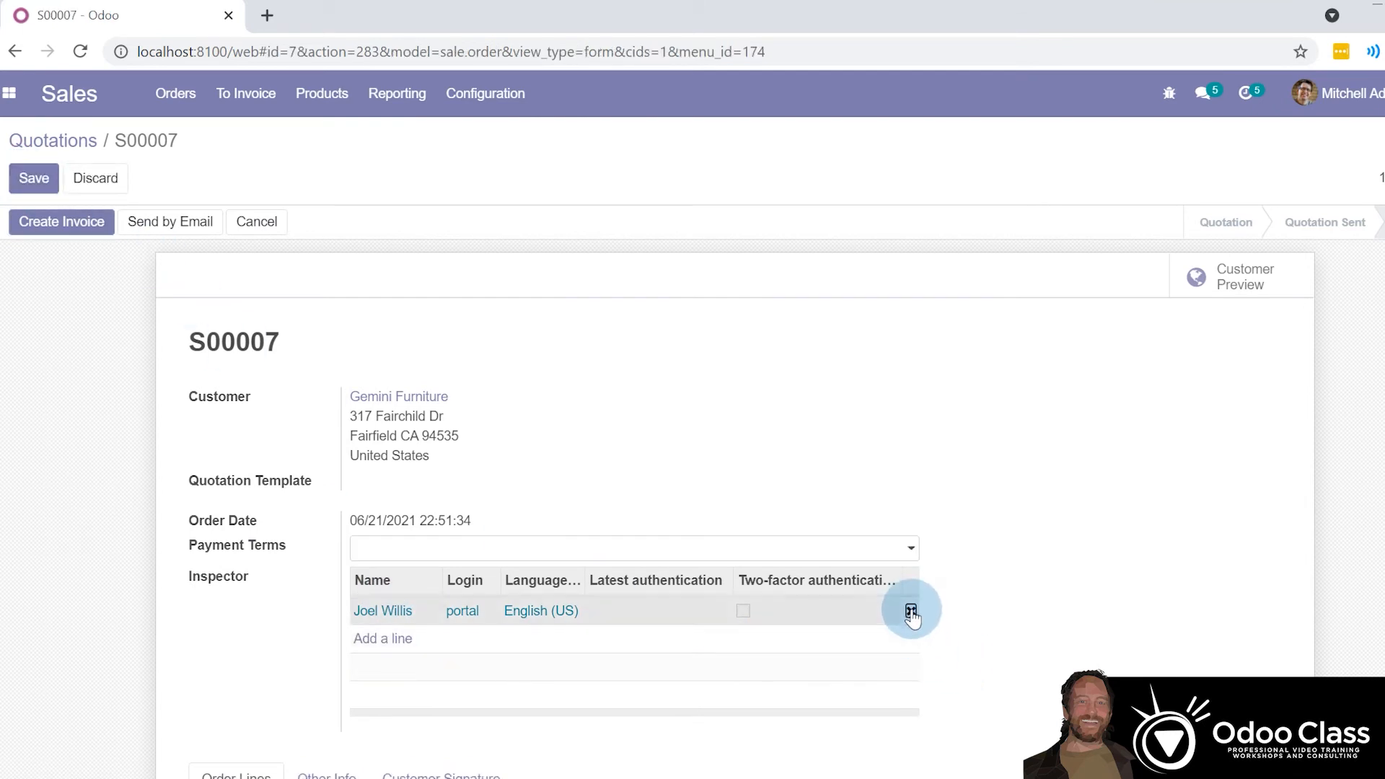
Add Joel Willis, Marc Demo and Mitchell Admin as inspectors and save the quotation.
click(911, 611)
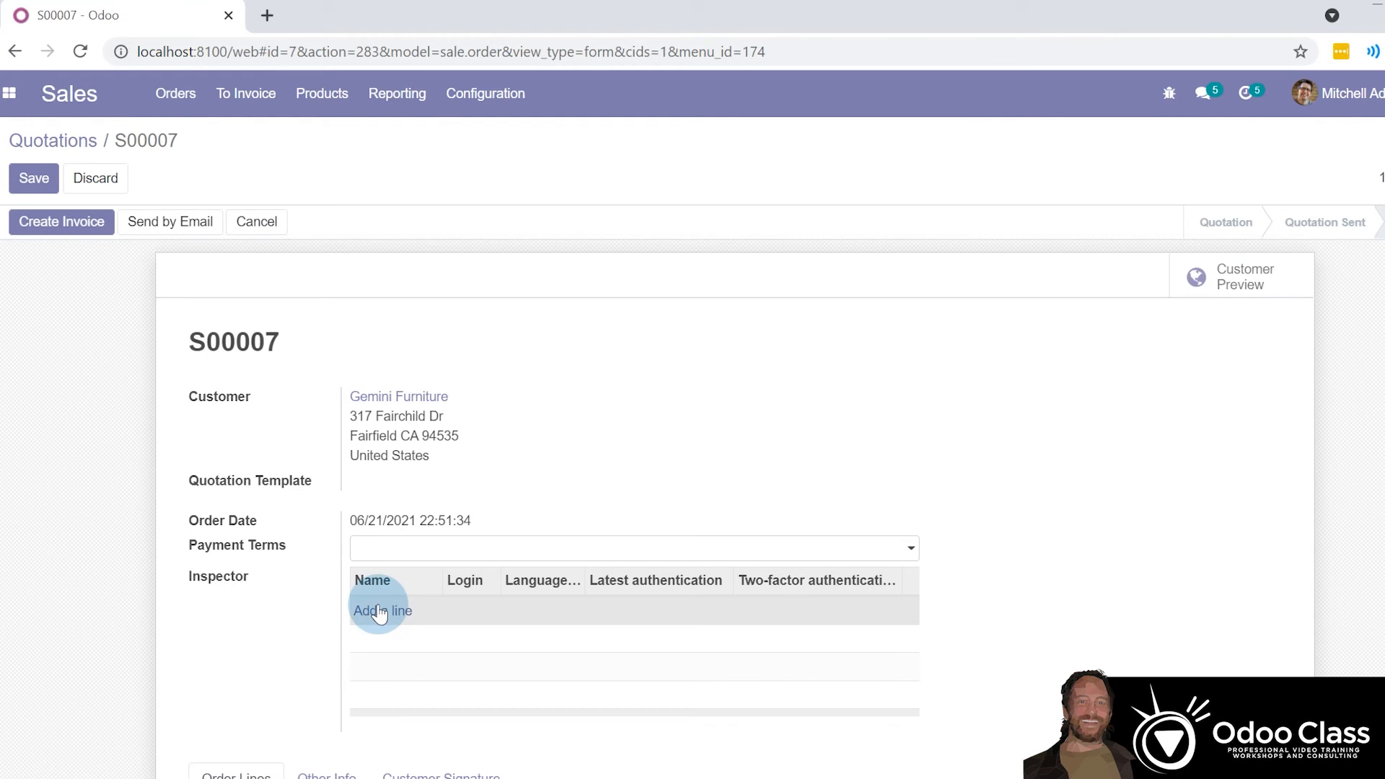
click(382, 610)
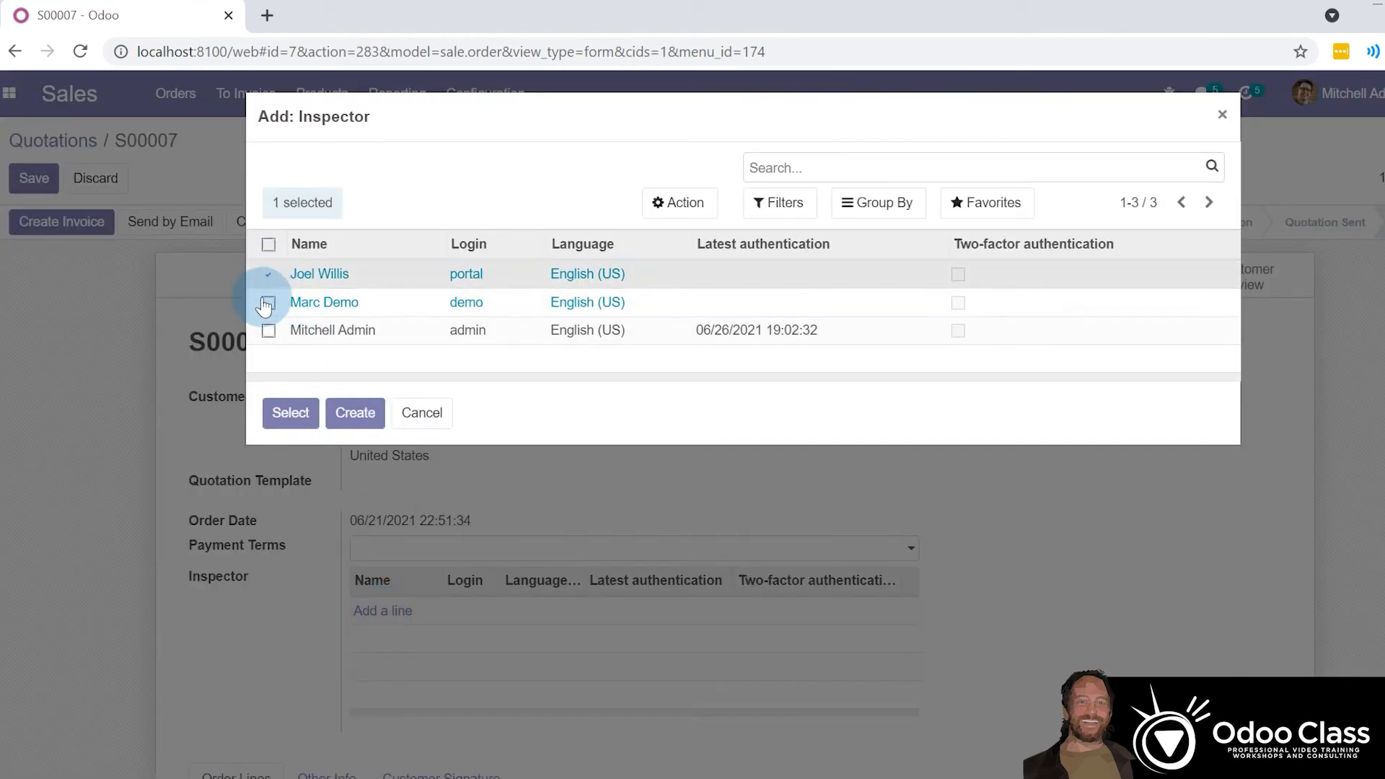
click(268, 243)
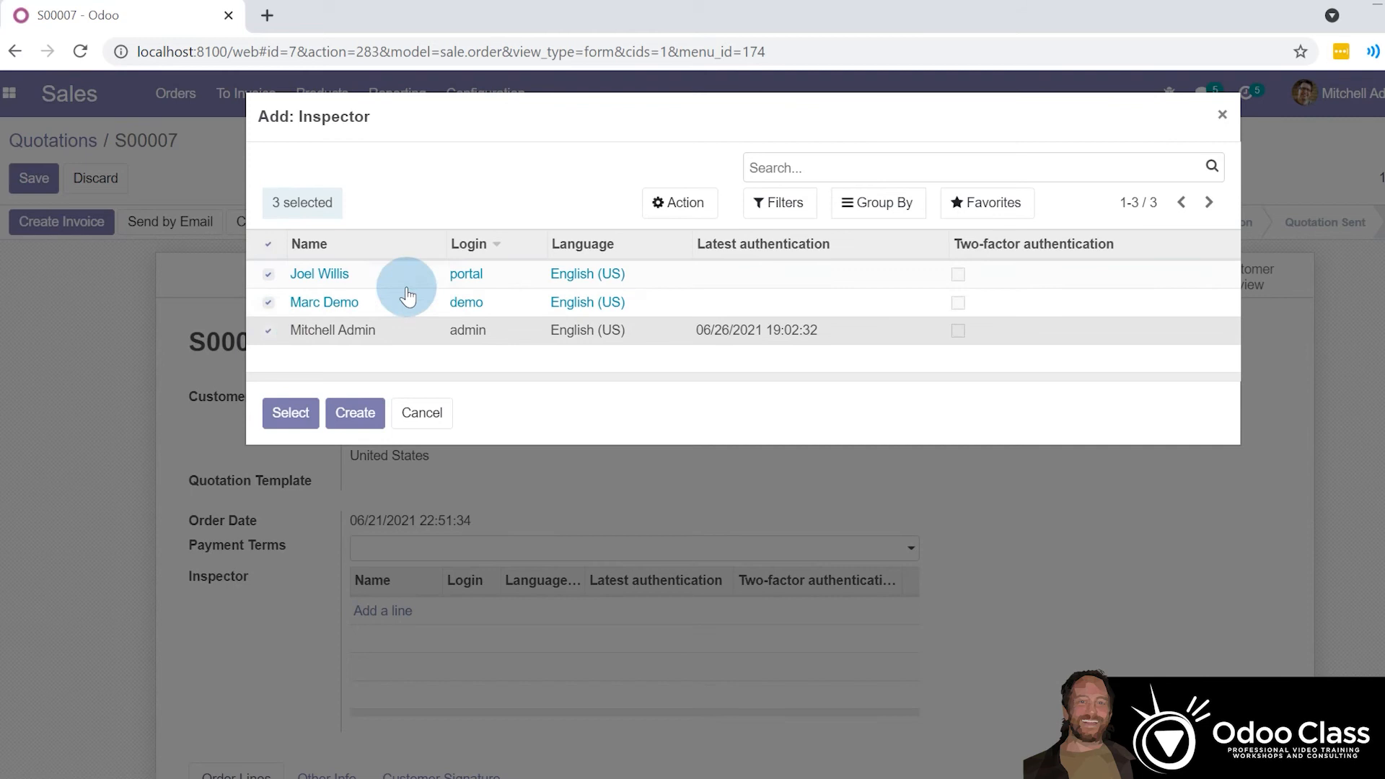
click(290, 412)
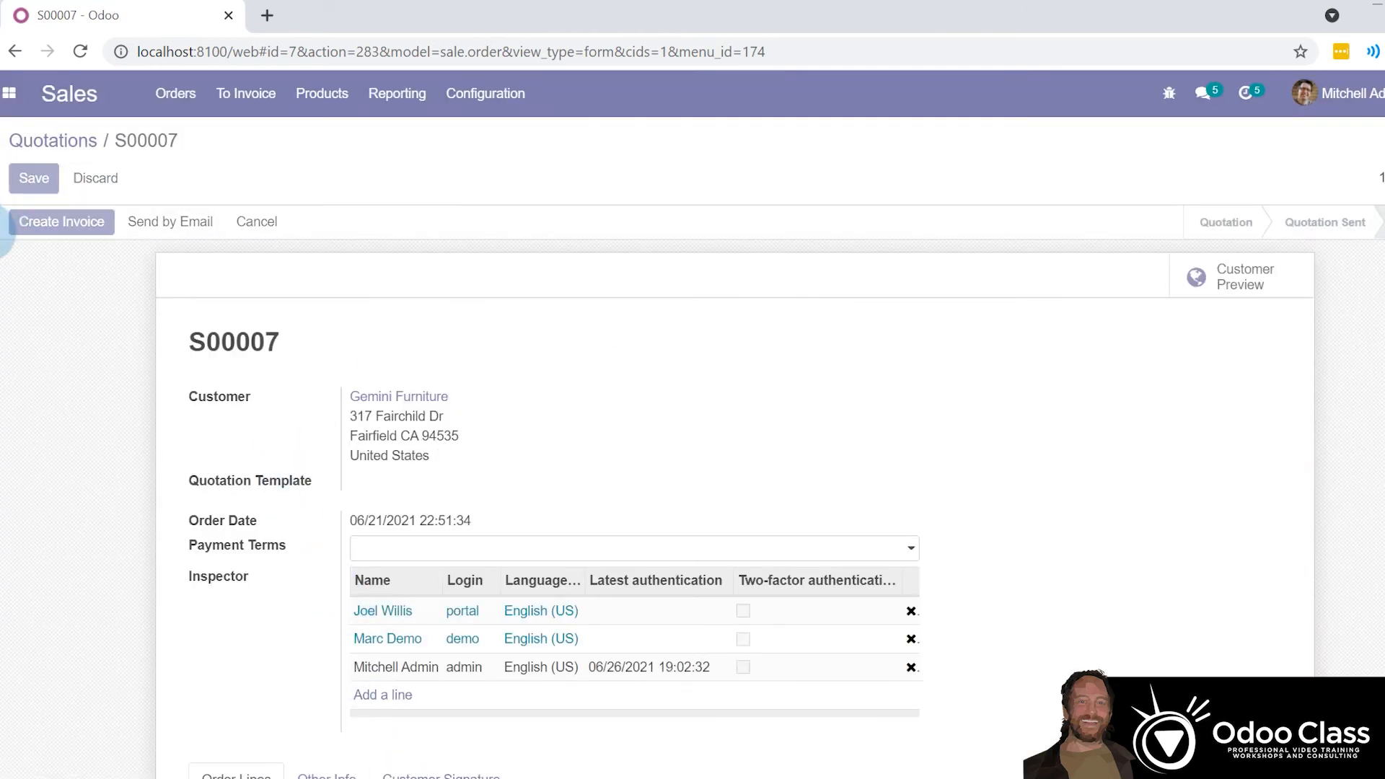
click(33, 177)
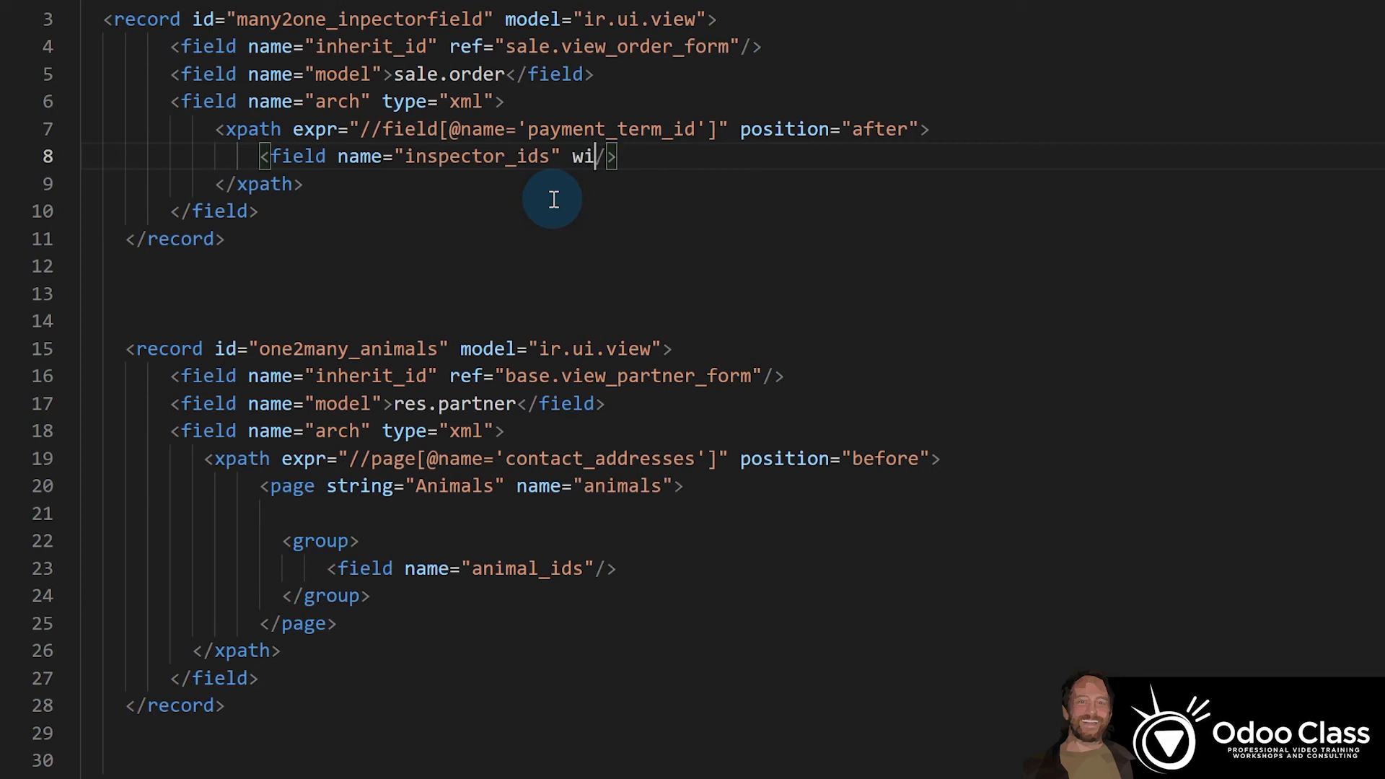
Give the inspector_ids field widget="many2many_tags" in views.xml.
text(dget=")
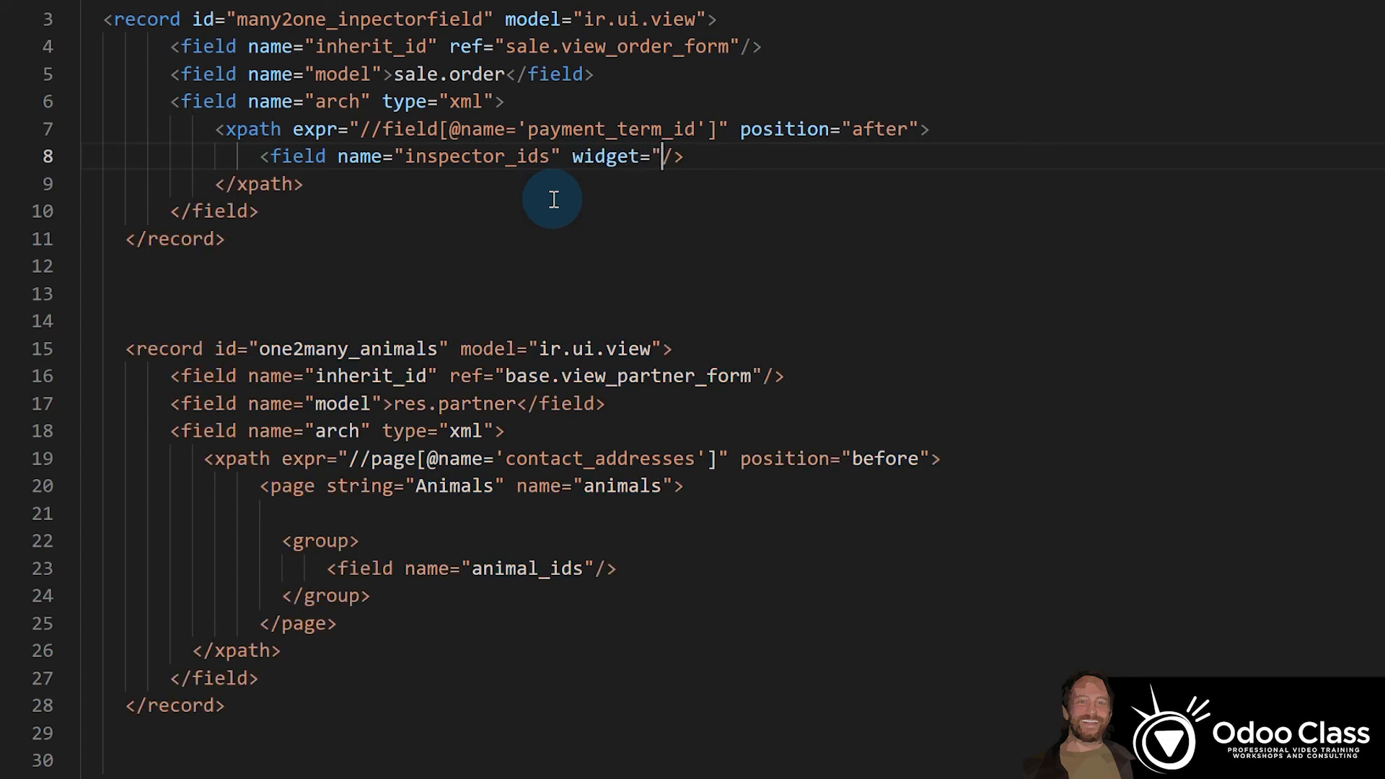
text(many2many)
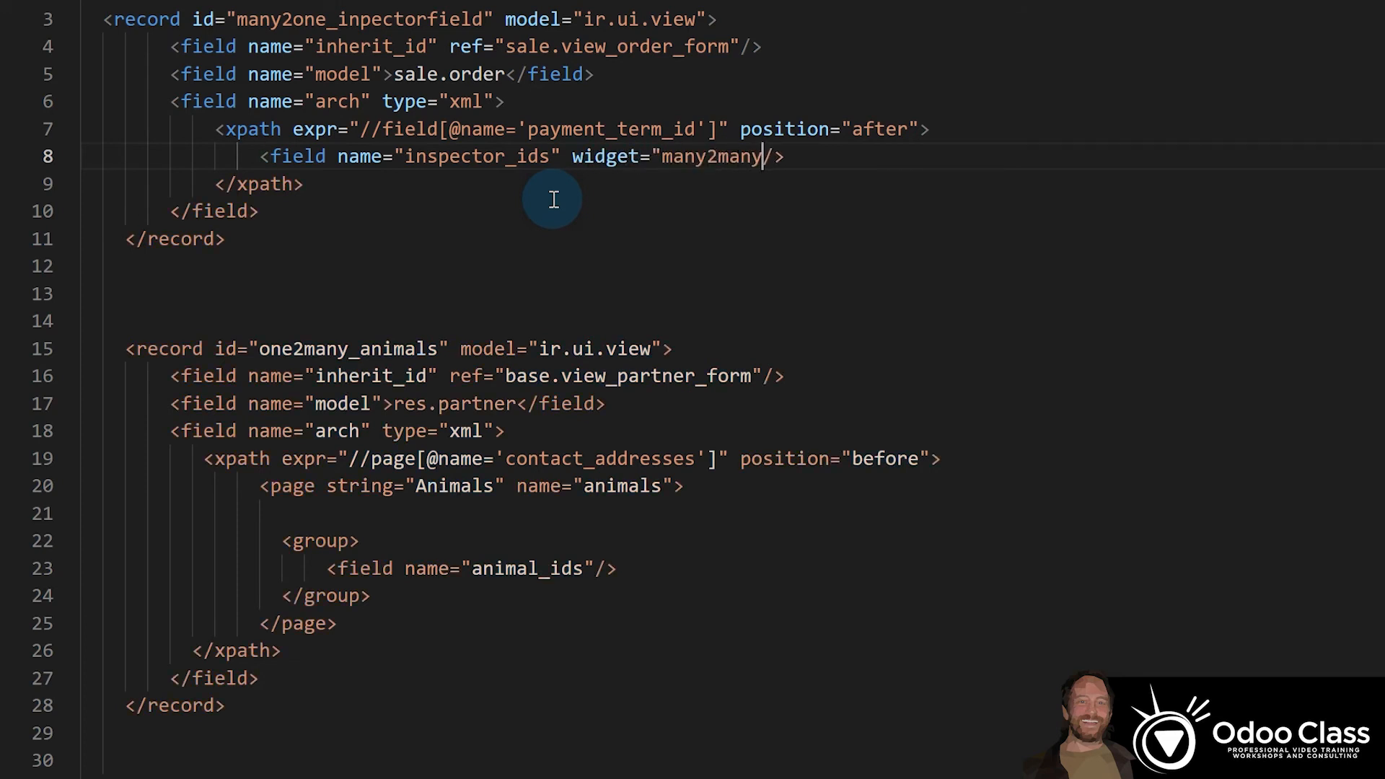
text(_tags)
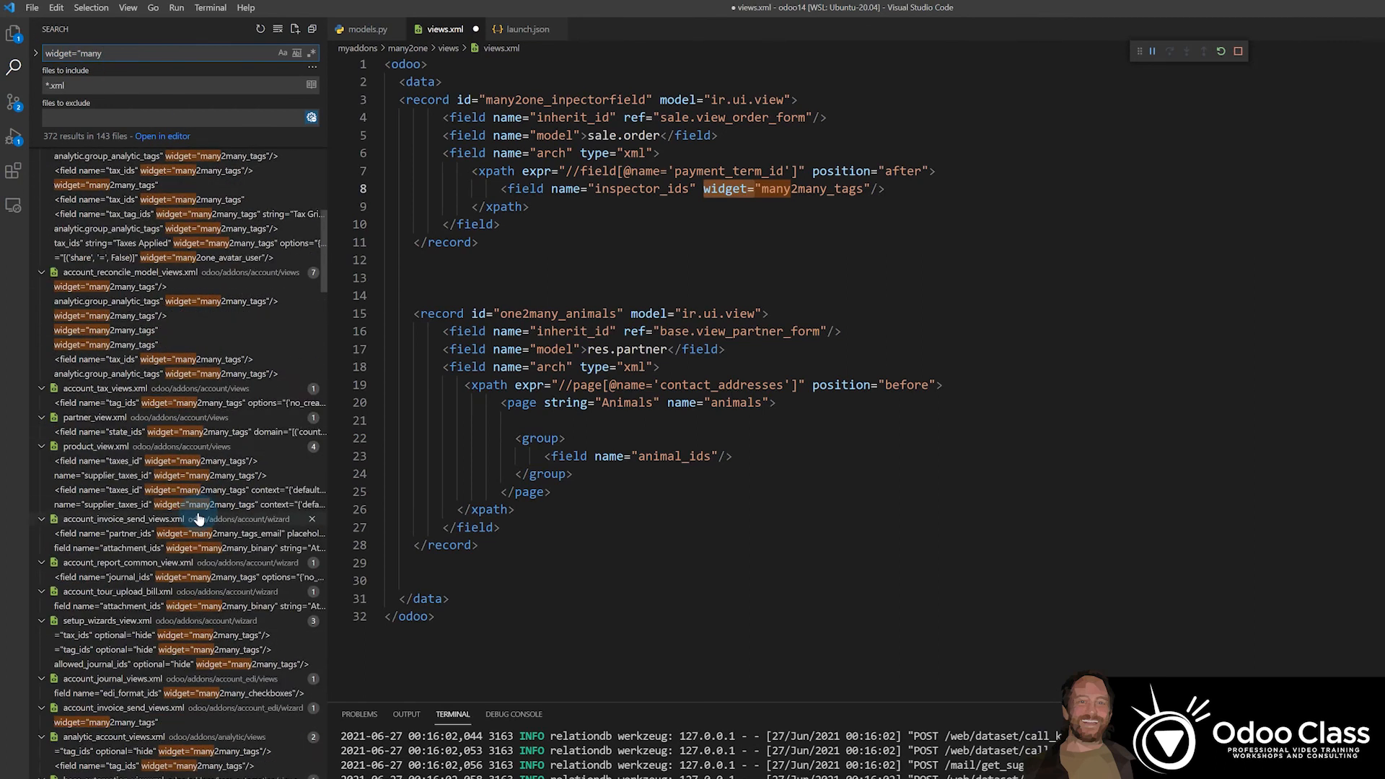
Browse widget examples in account_move_views.xml from the search results, then close it.
scroll(down, 3)
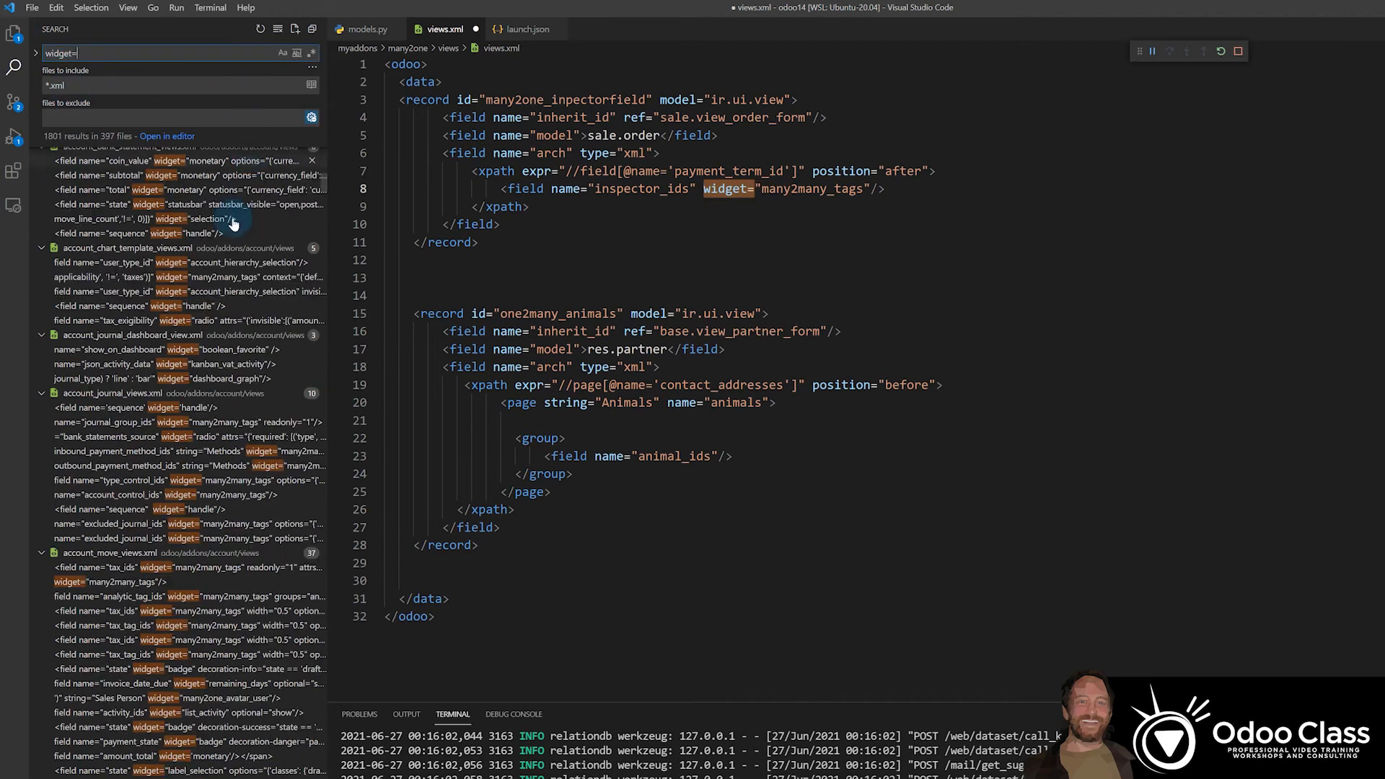
scroll(down, 3)
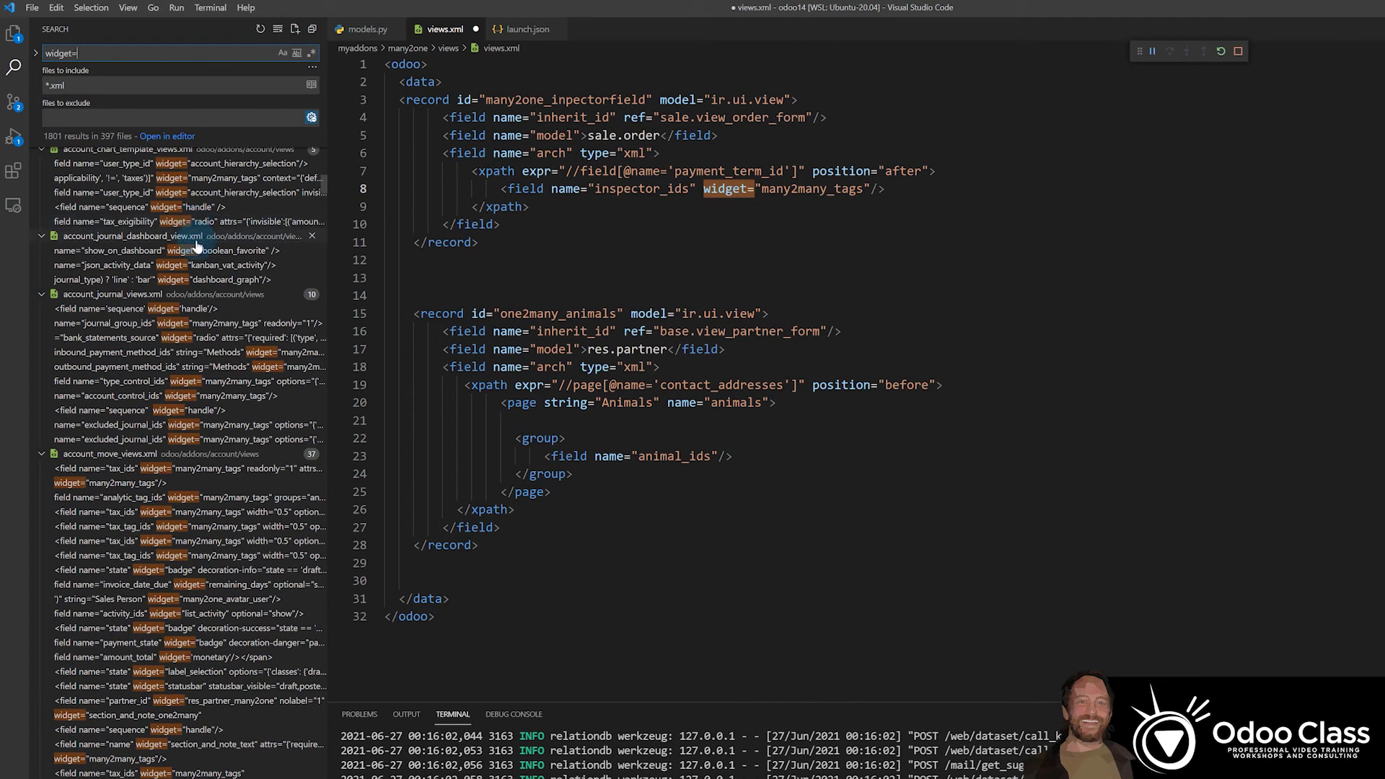
scroll(down, 3)
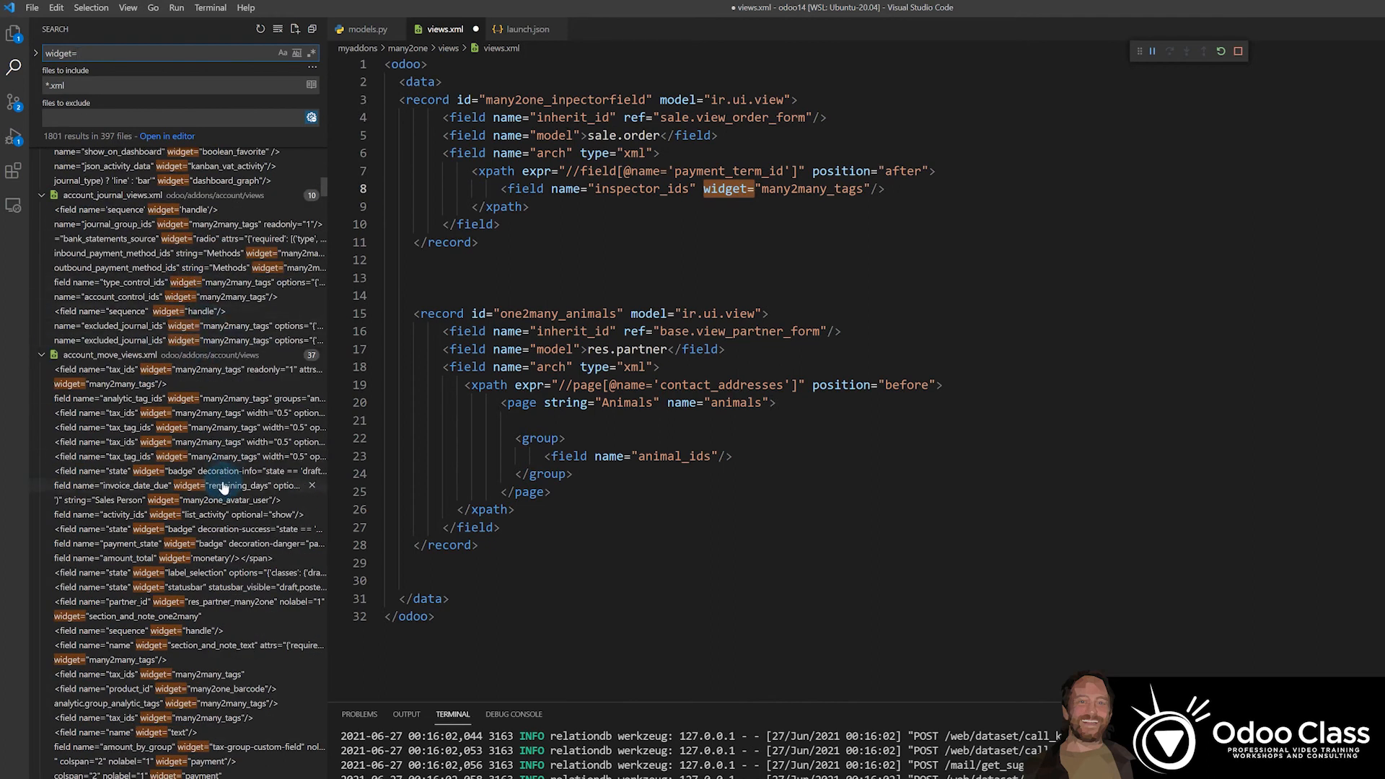
click(191, 602)
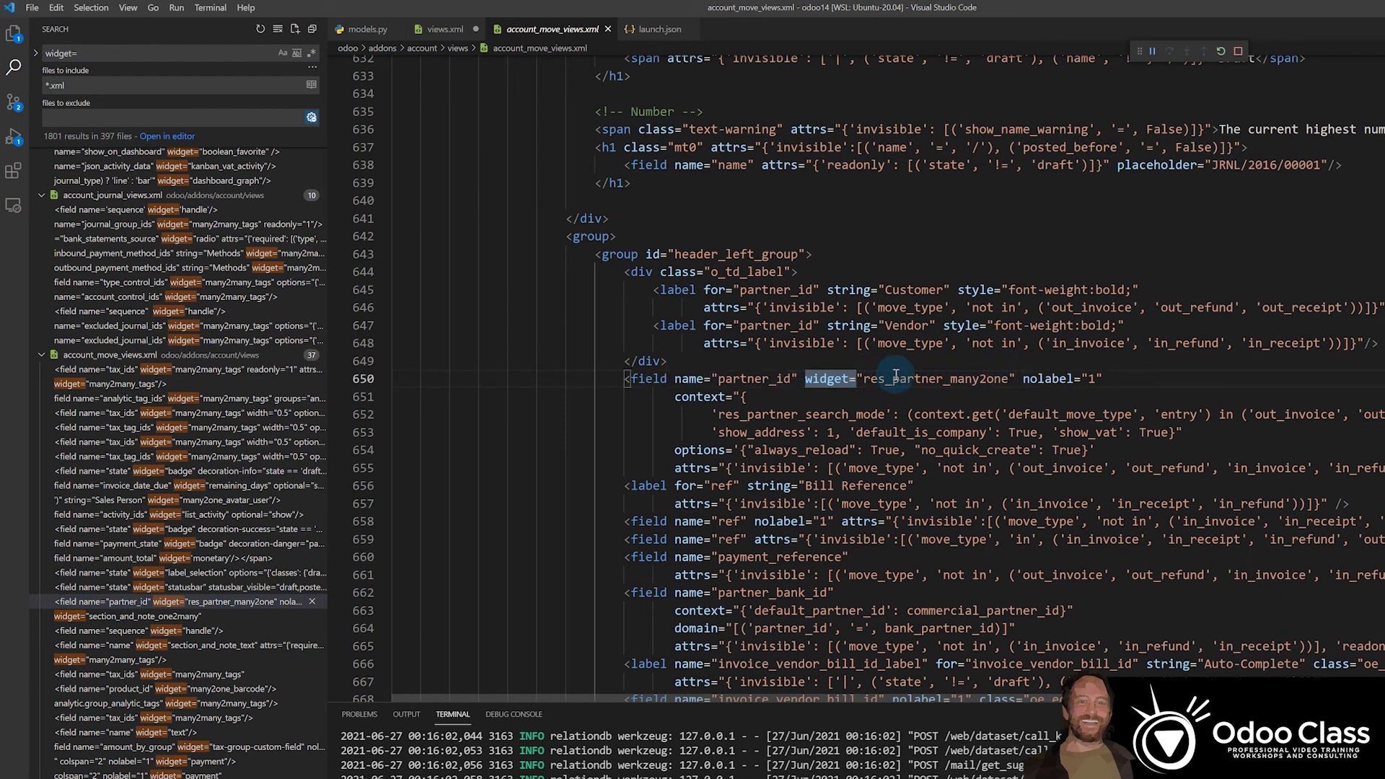
scroll(down, 3)
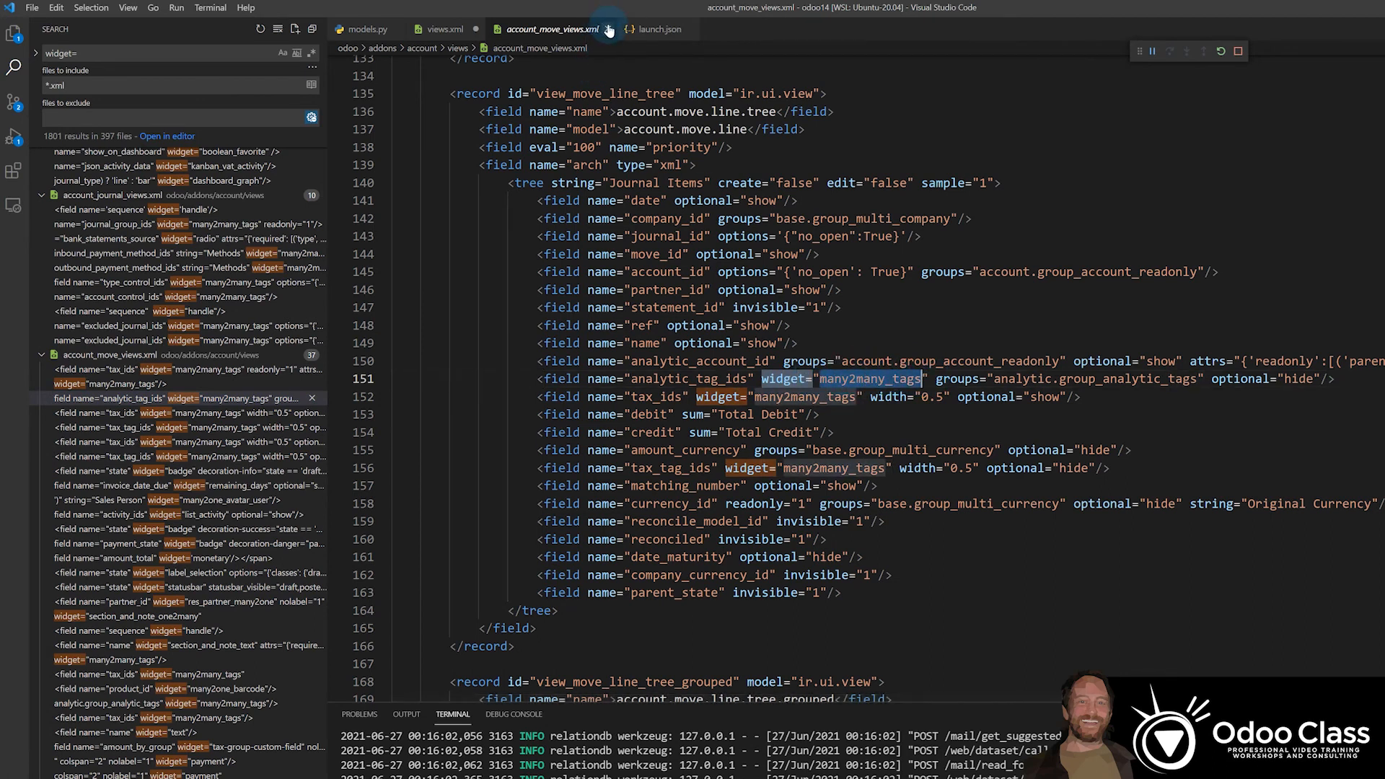
click(443, 29)
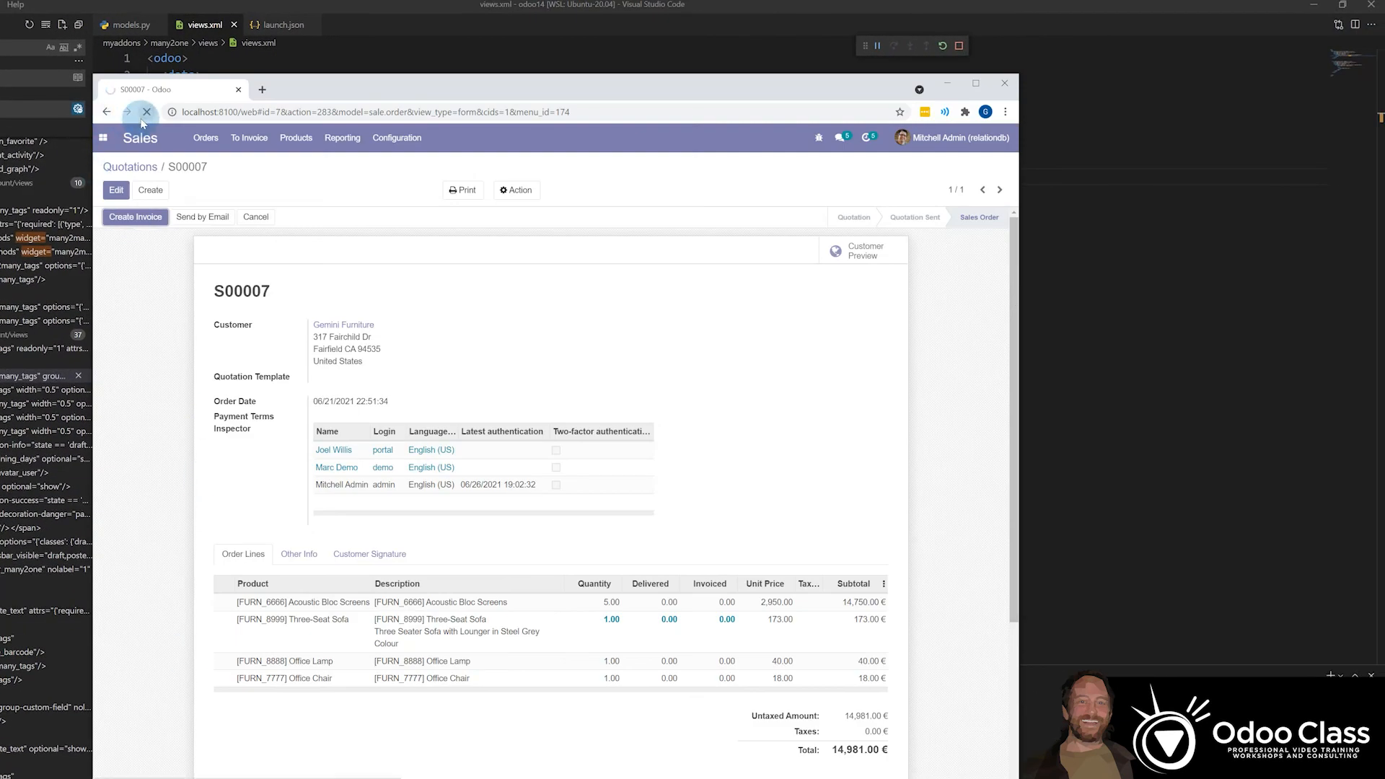
Reload S00007 to show inspectors as tags and remove the Joel Willis tag while editing.
click(147, 111)
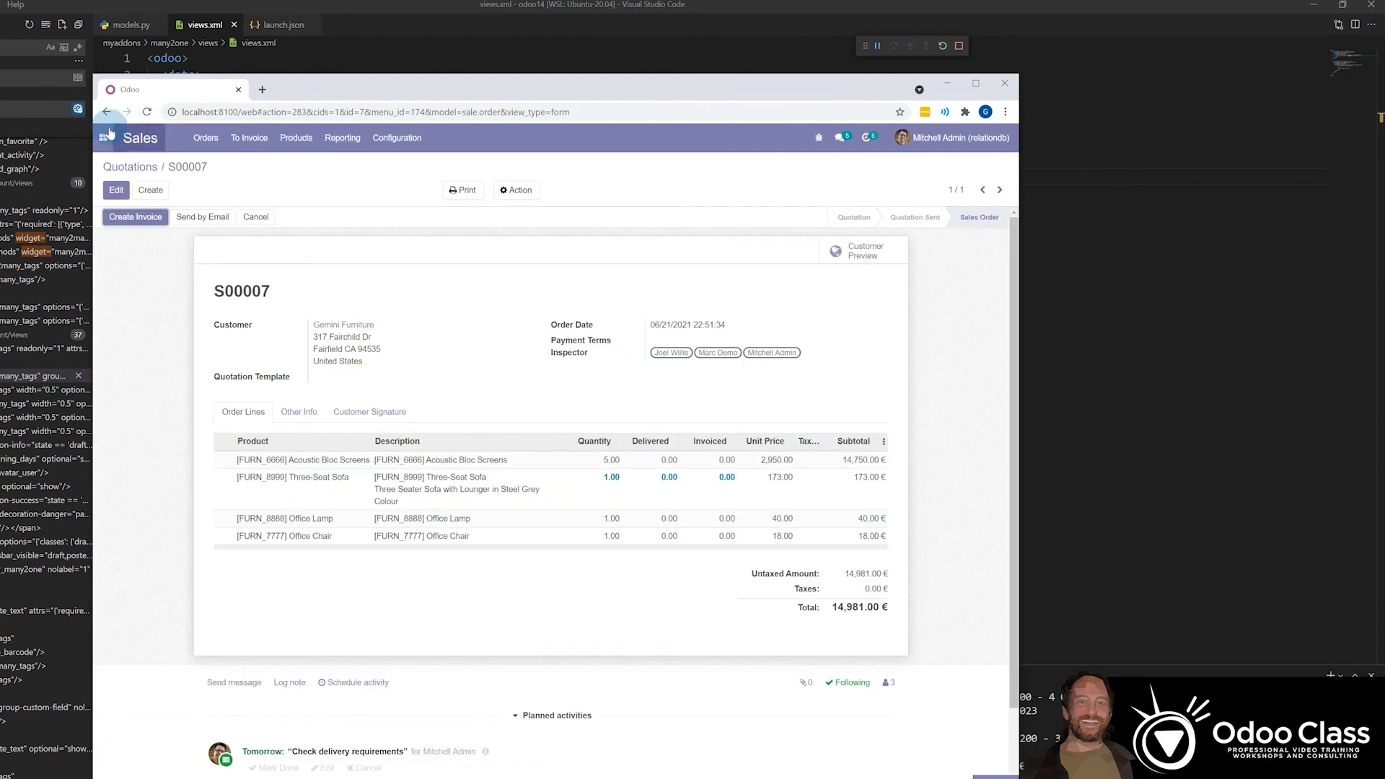
click(116, 190)
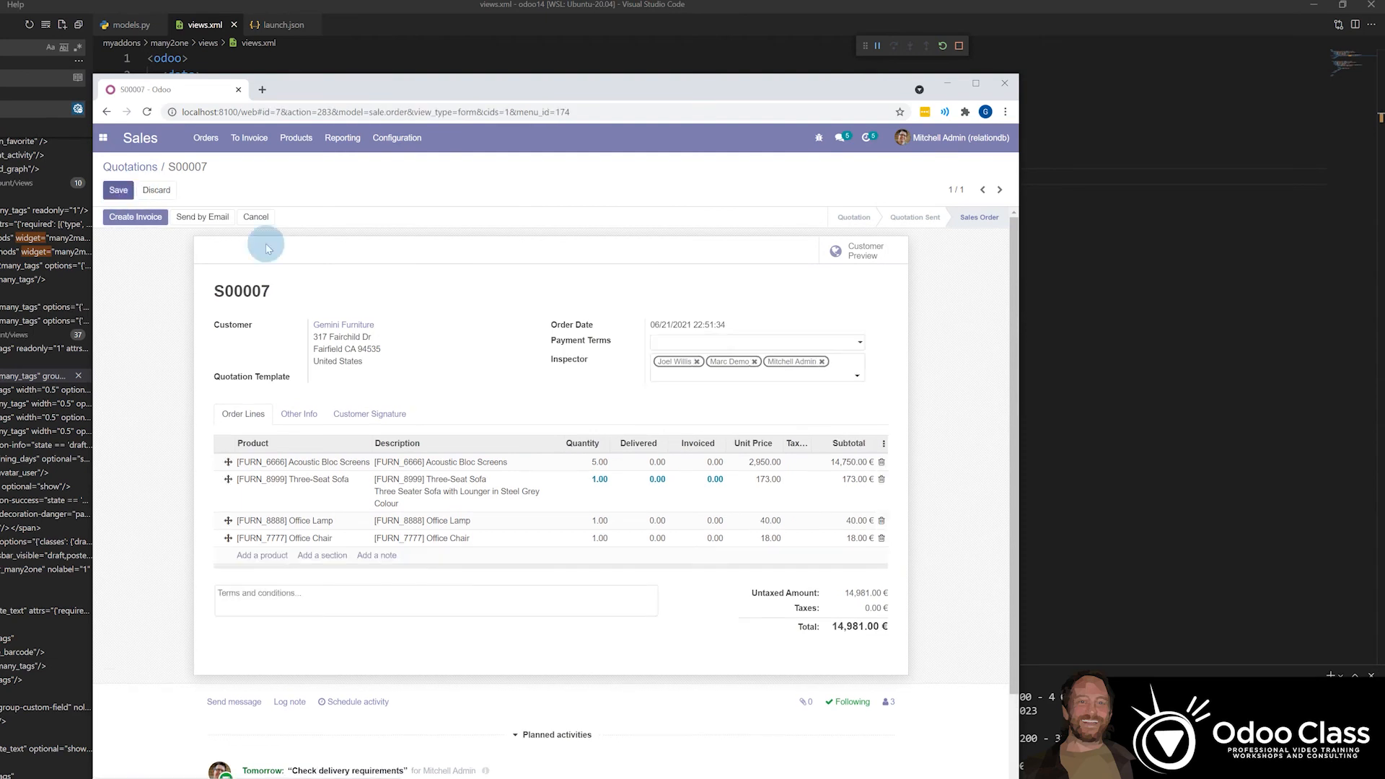
click(697, 361)
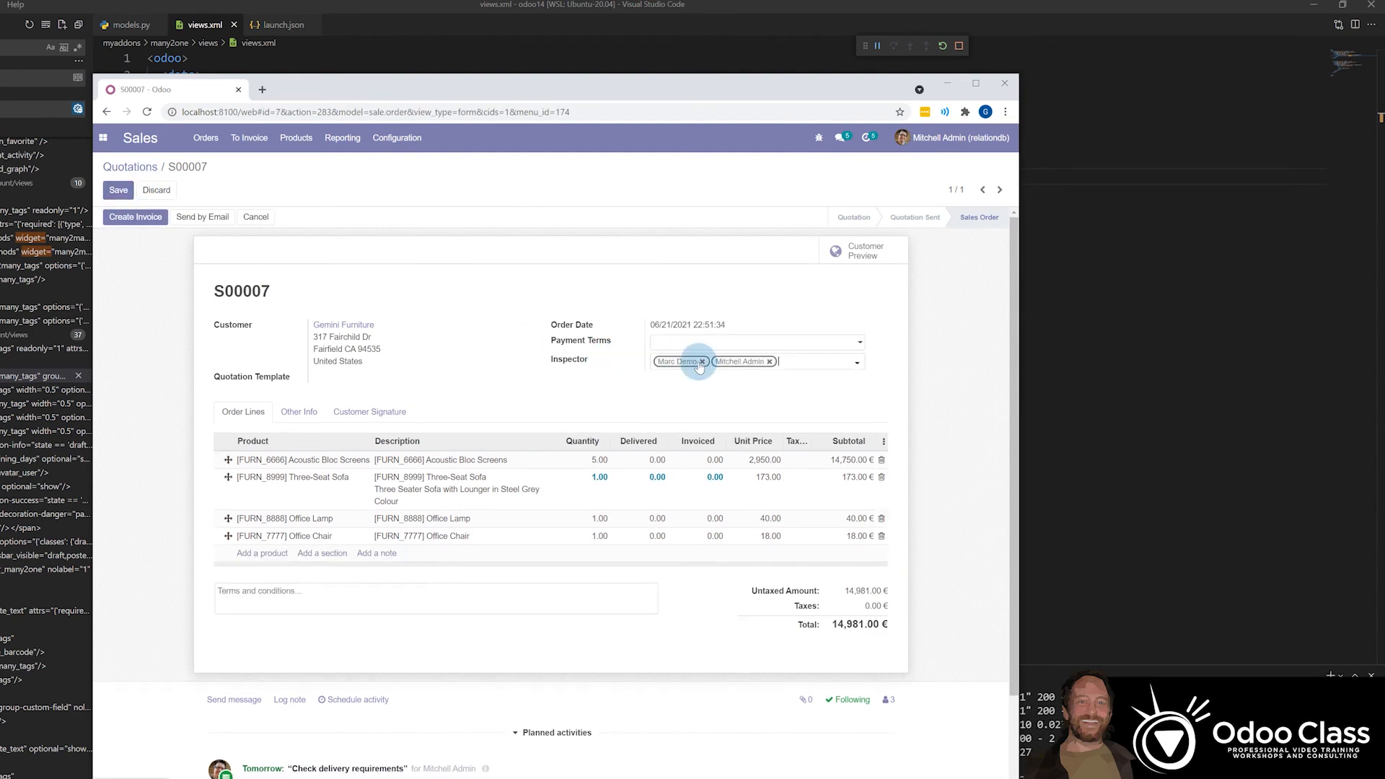
click(703, 361)
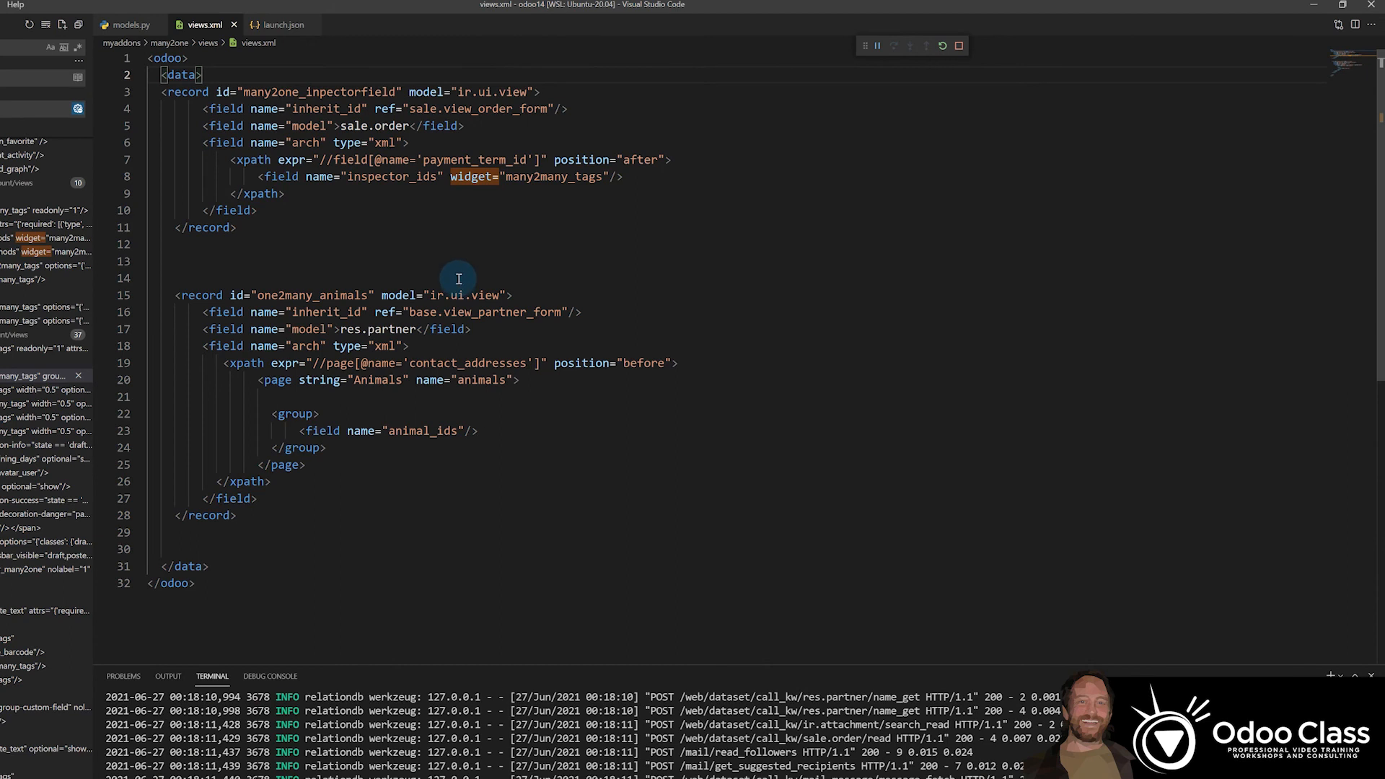
Add string="Inspectors" to the inspector_ids Many2many field in models.py.
click(131, 24)
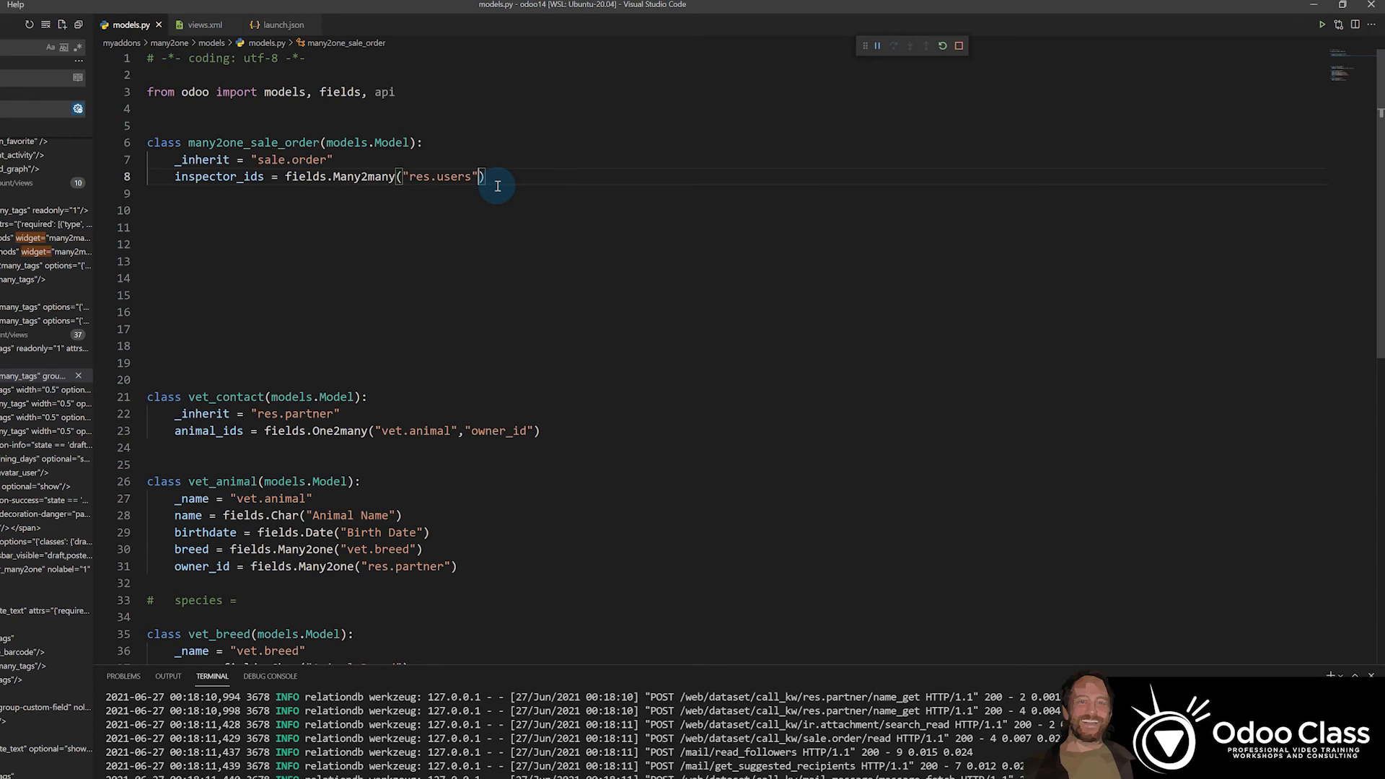
text(,)
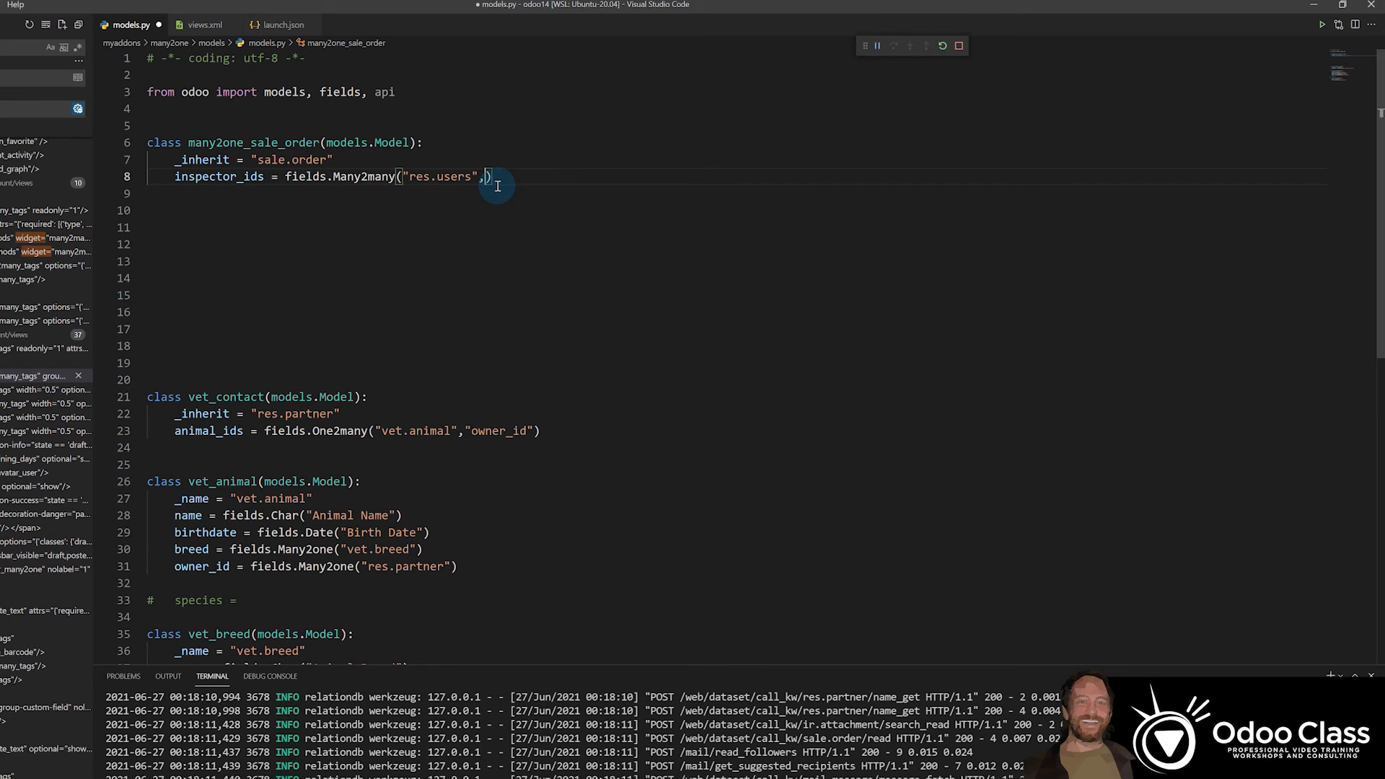
text(string=-)
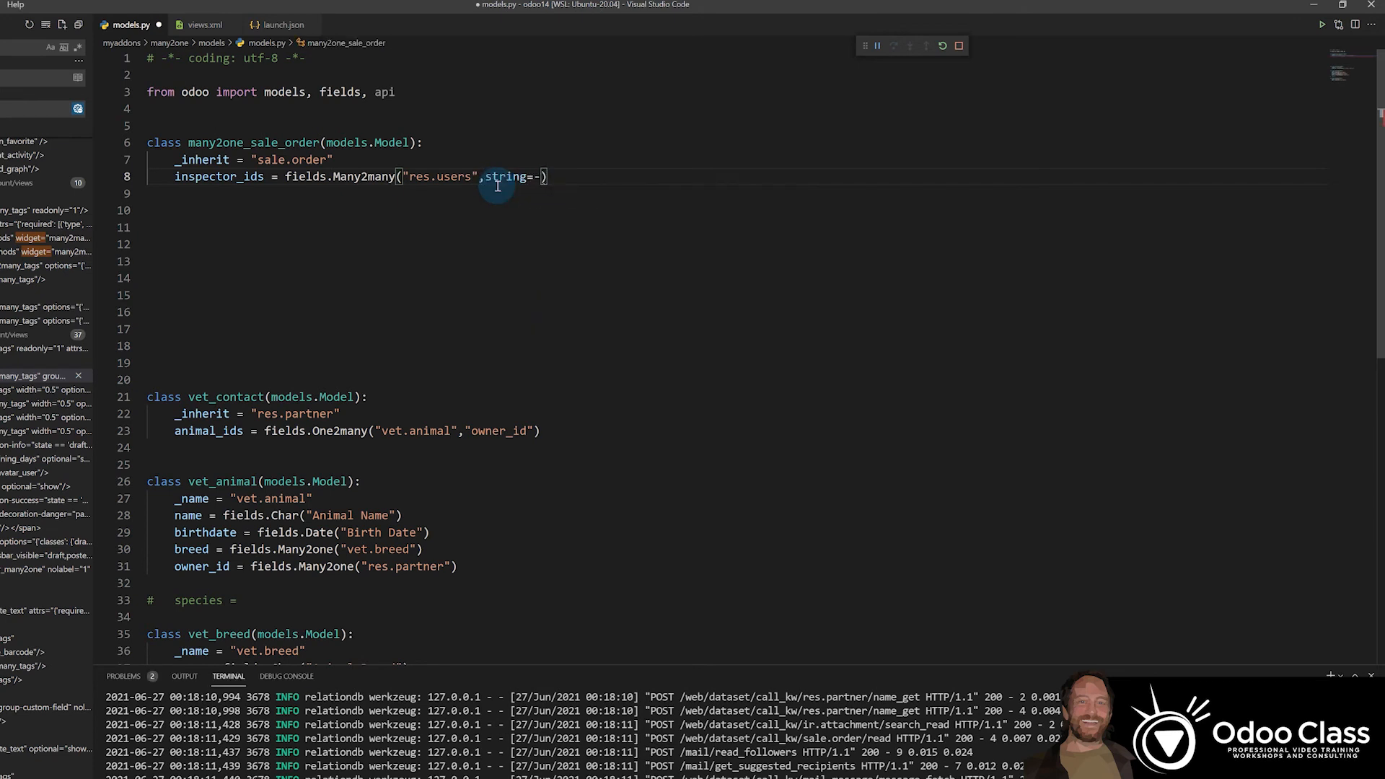
text("")
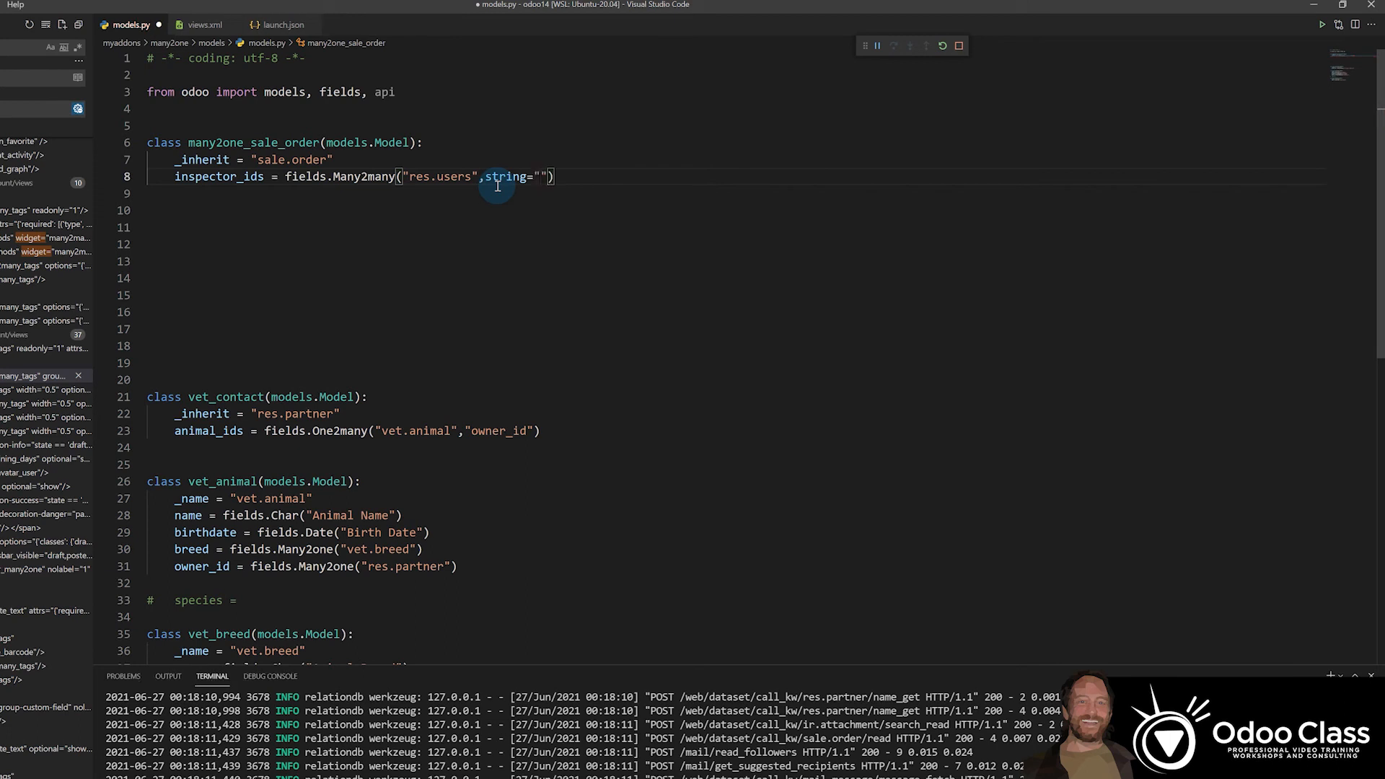
text(Inspectors)
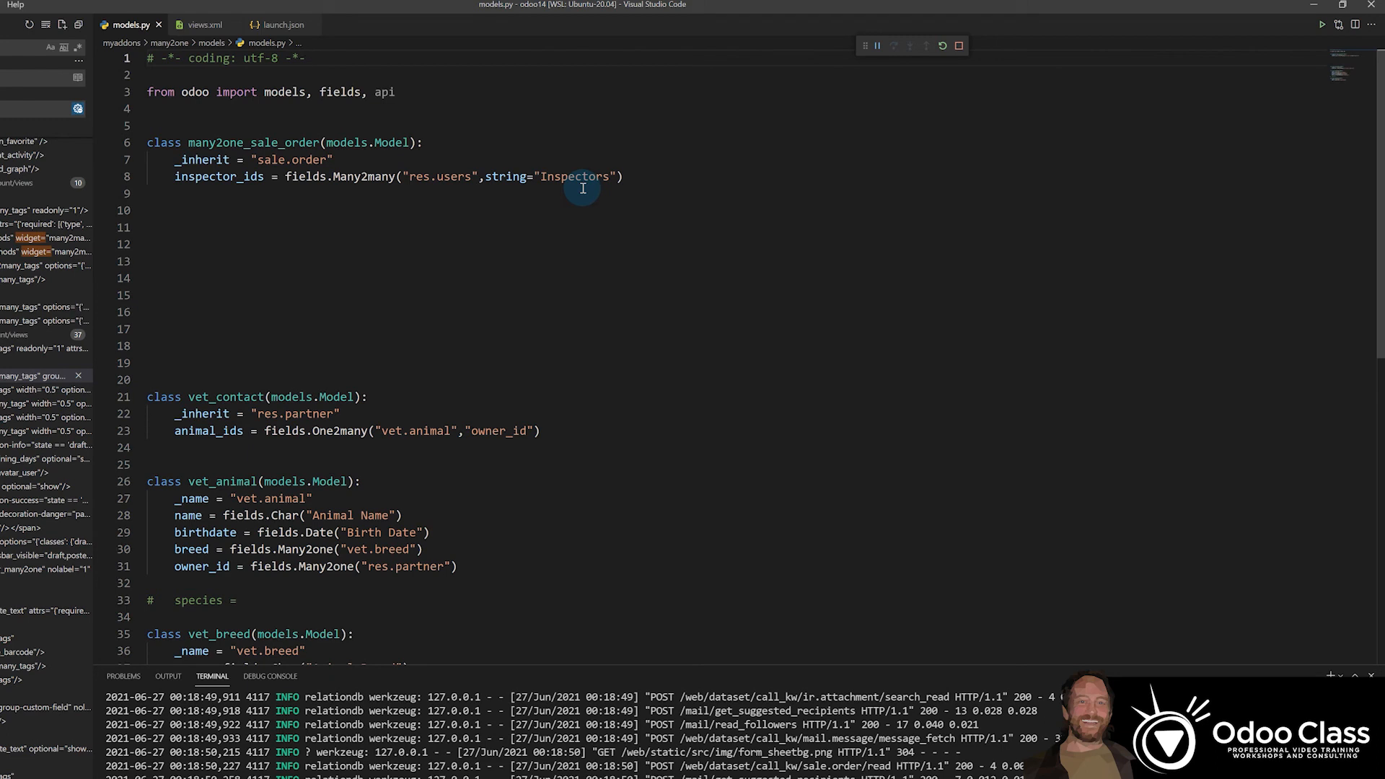
mouse_move(510, 176)
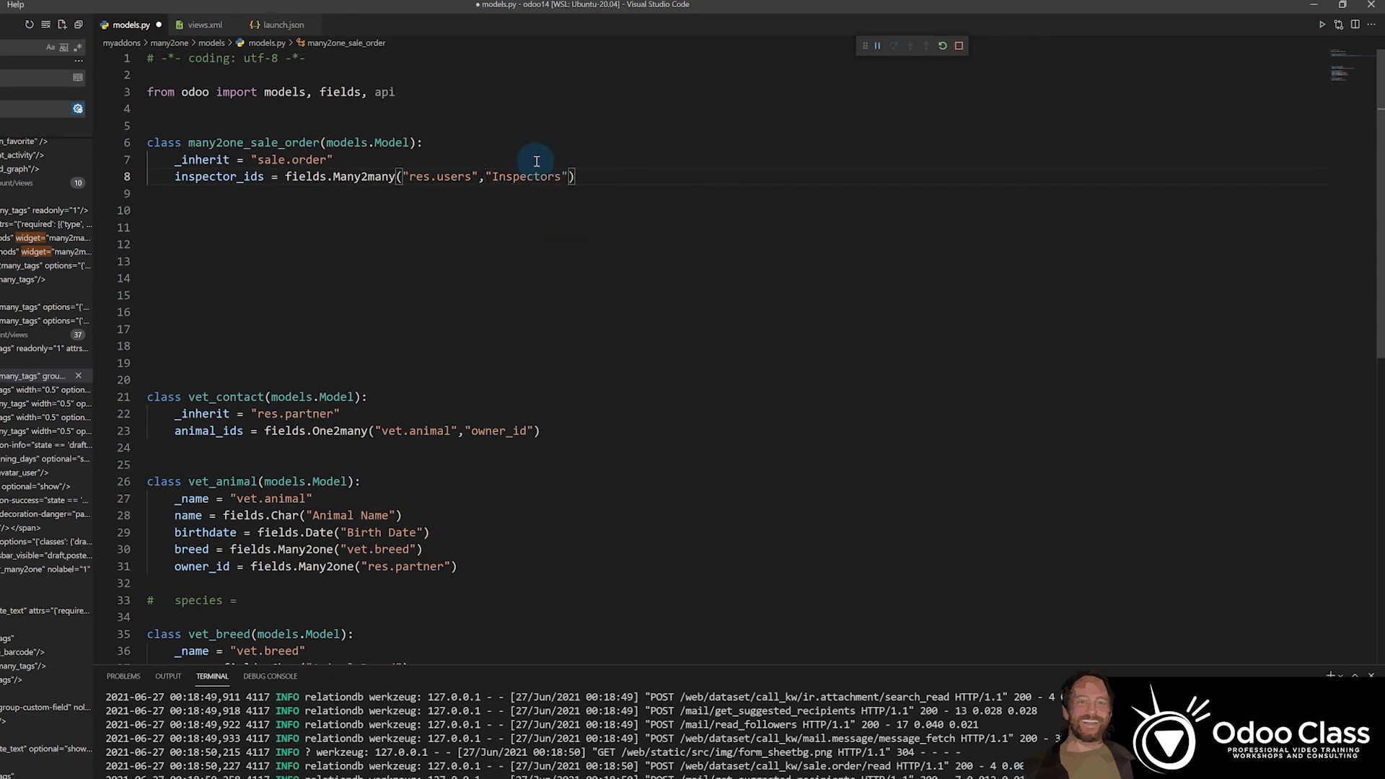
text(string=)
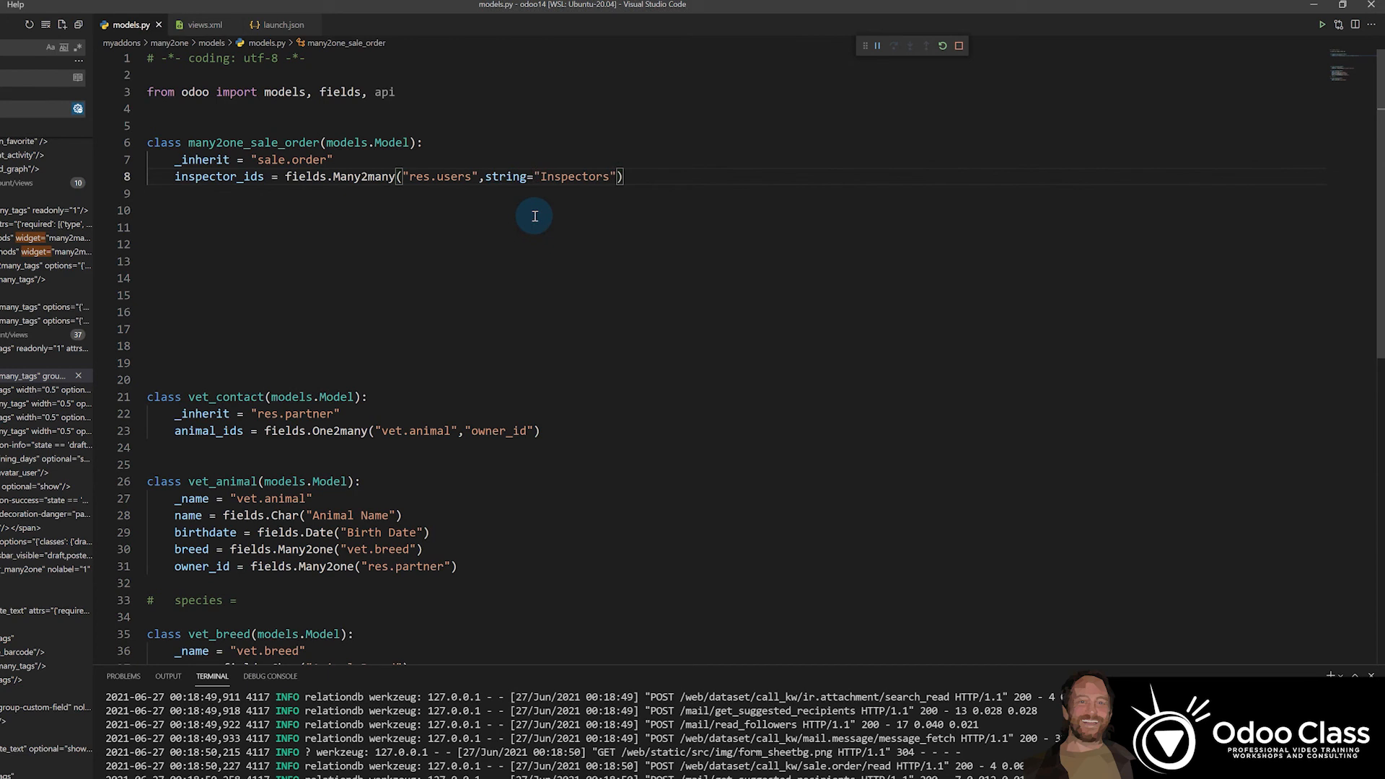
mouse_move(521, 176)
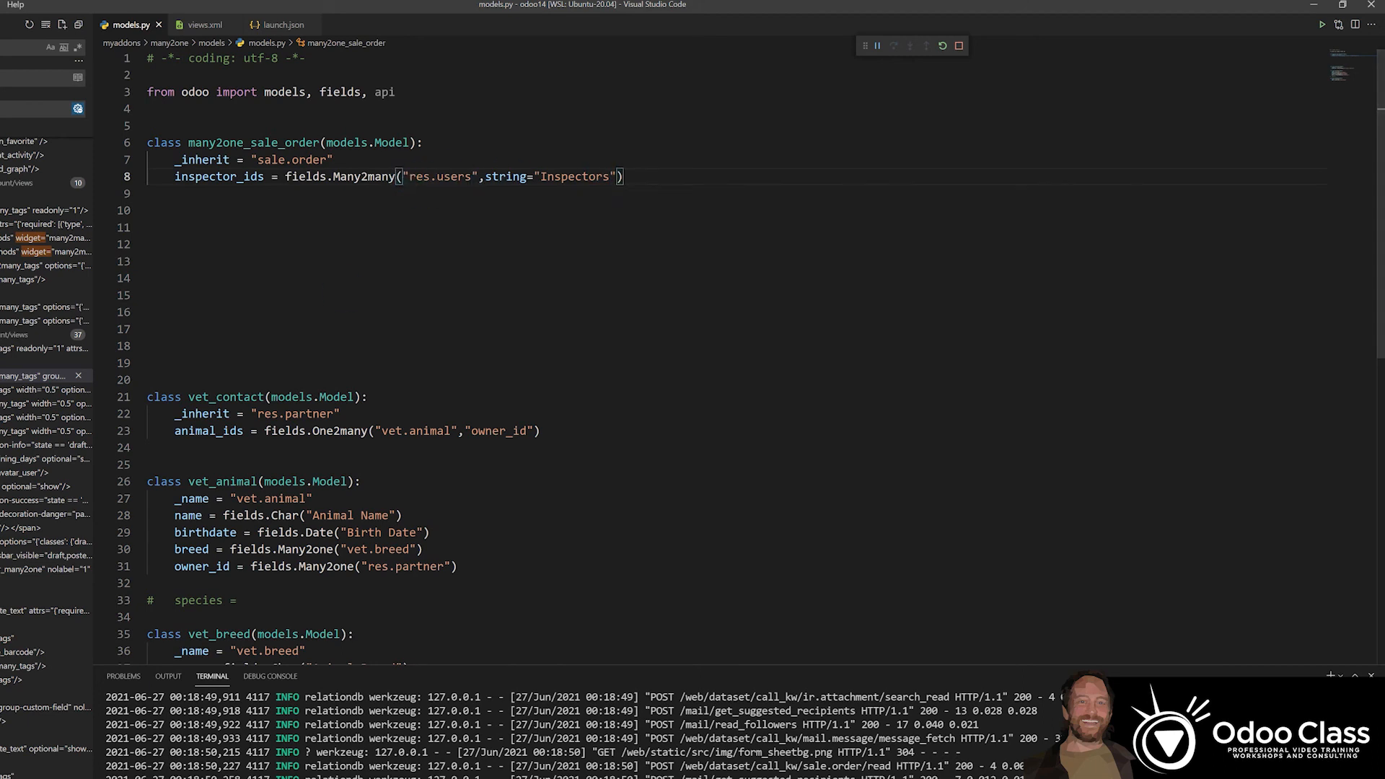
mouse_move(400, 315)
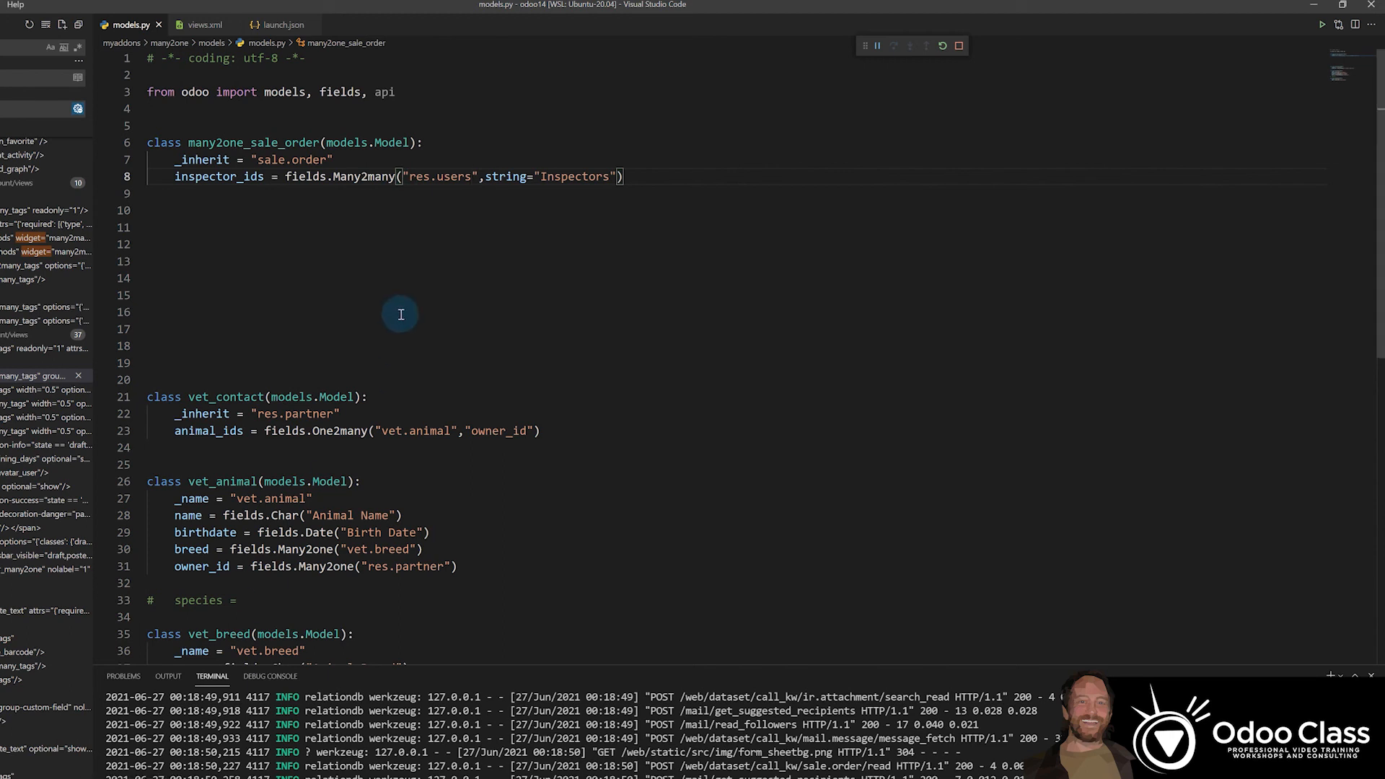